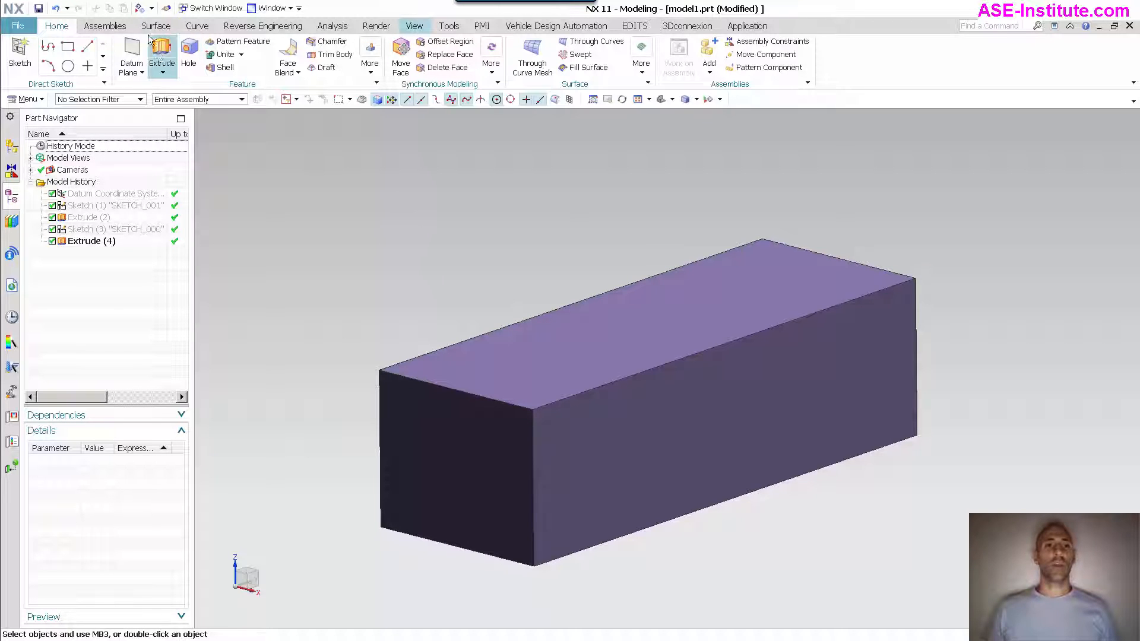
# Start X-Form from the Surface tab to freeform-edit the box's top face.
pyautogui.click(155, 25)
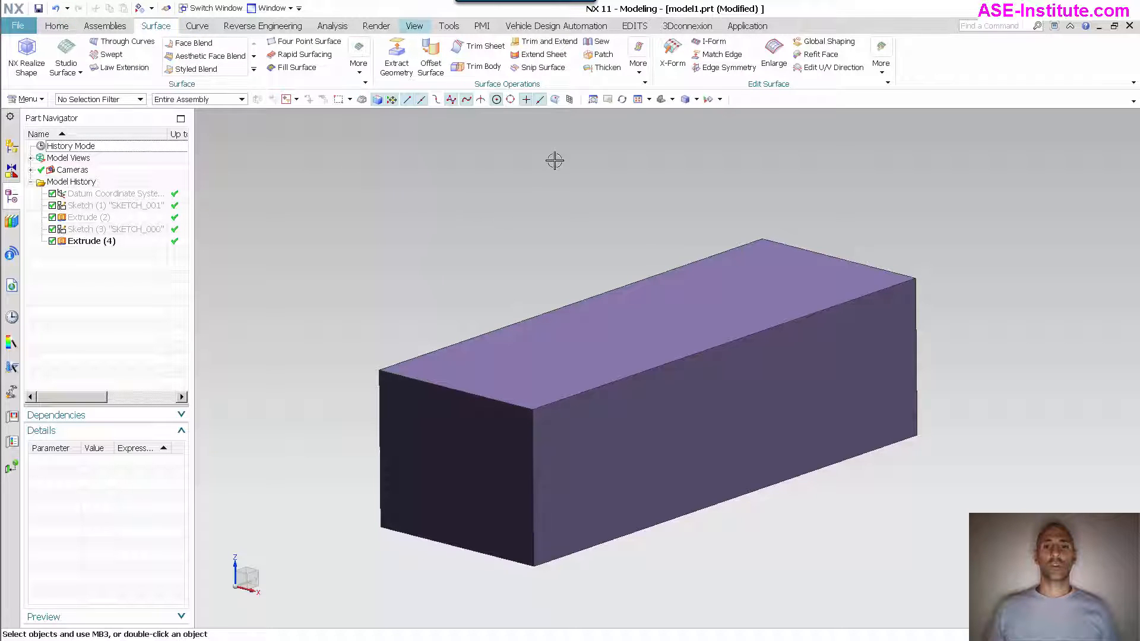
pyautogui.click(671, 55)
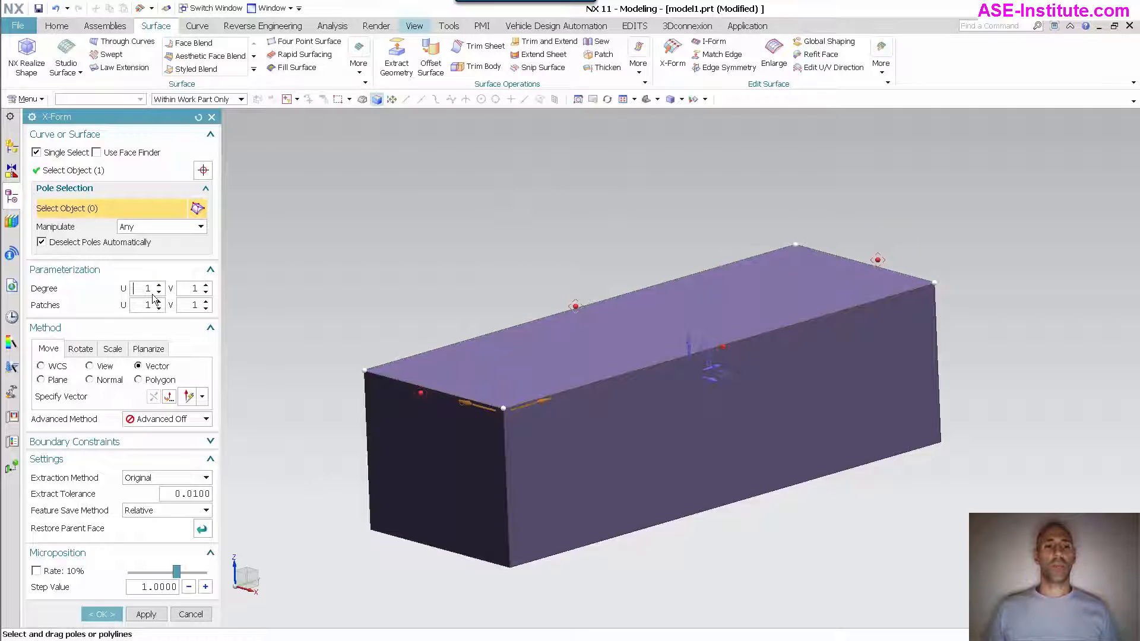
# Set U and V degree to 2 and drag the middle pole row up to arch the top face.
pyautogui.click(158, 285)
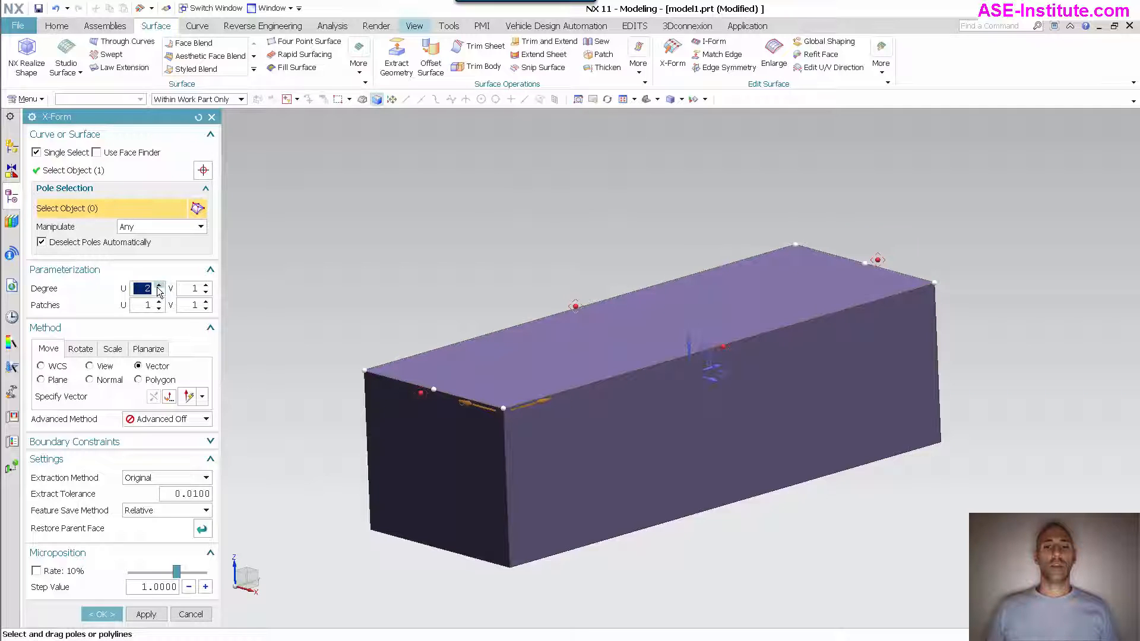
pyautogui.click(206, 286)
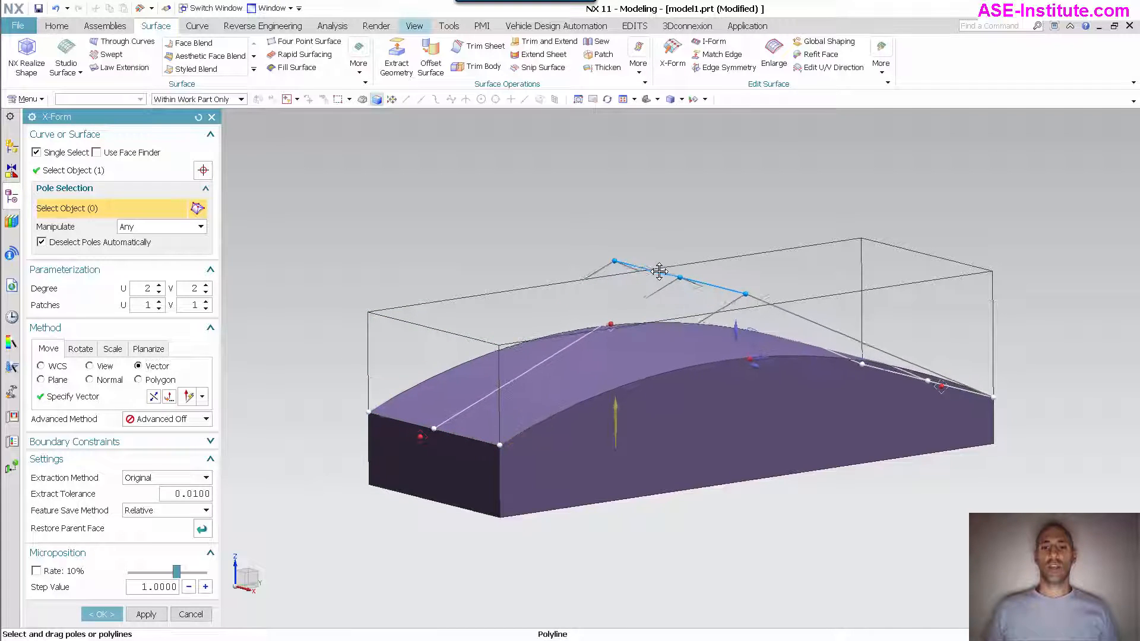
pyautogui.moveTo(657, 273); pyautogui.dragTo(660, 251)
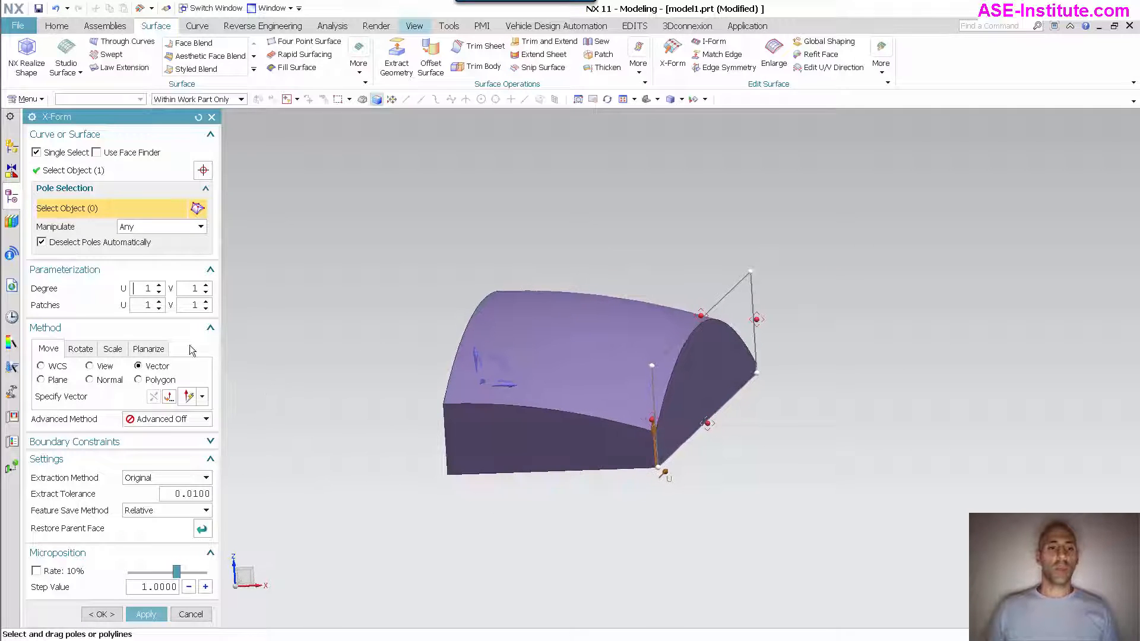
# Raise the surface degree of the next face so it can be curved sideways.
pyautogui.click(158, 285)
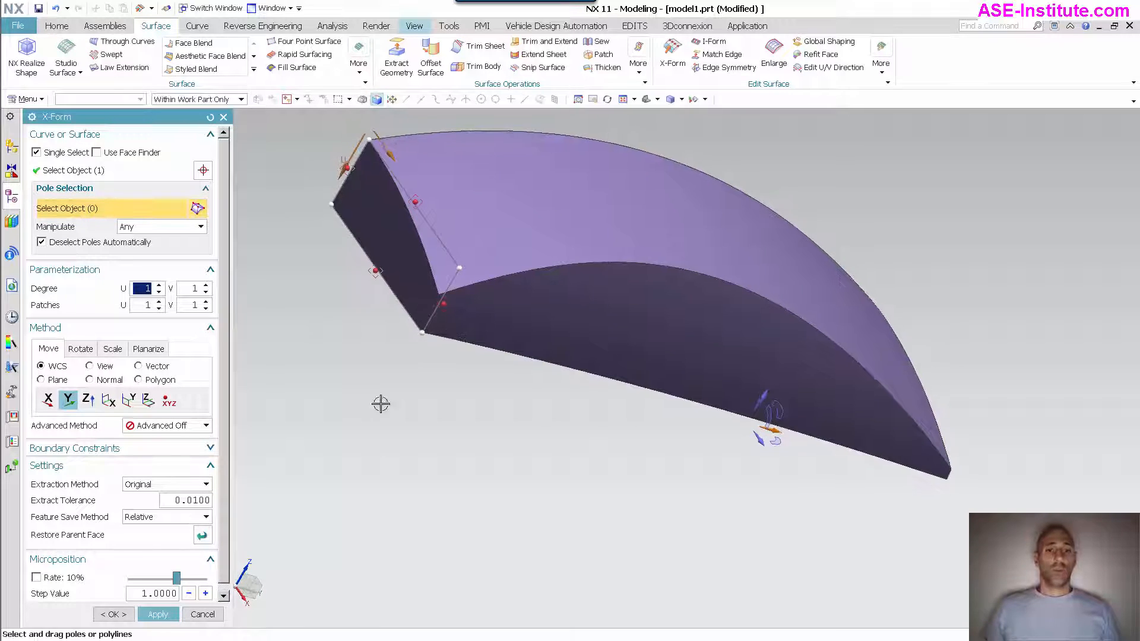
# Set degree 2 and bend the first end face, constraining pole movement to a chosen direction.
pyautogui.click(158, 285)
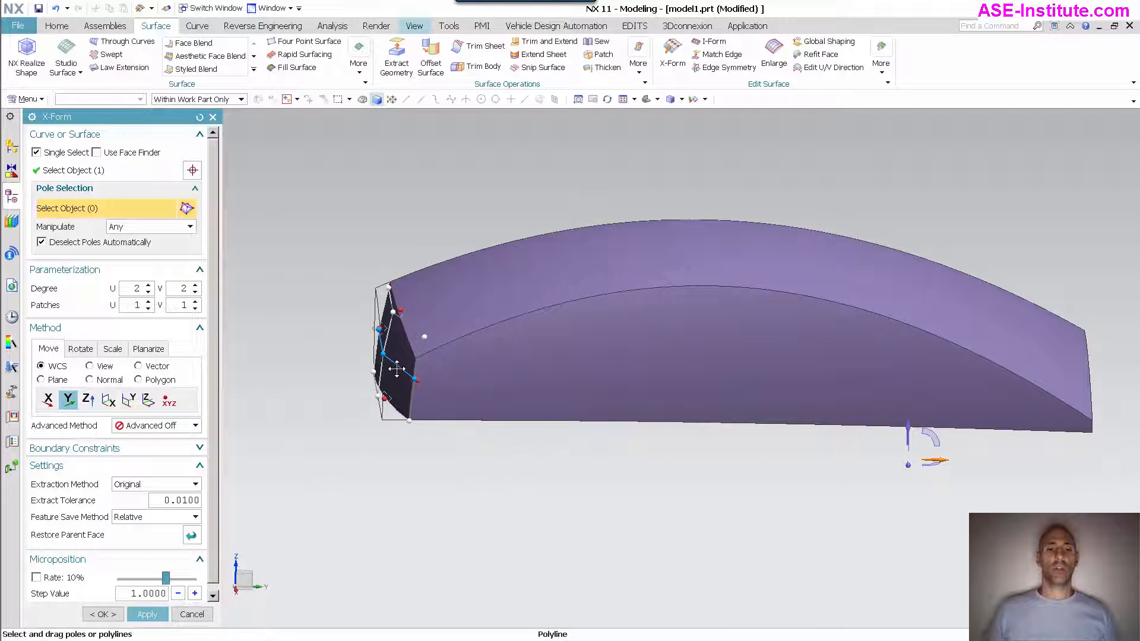
pyautogui.moveTo(396, 370); pyautogui.dragTo(494, 463)
pyautogui.write('1')
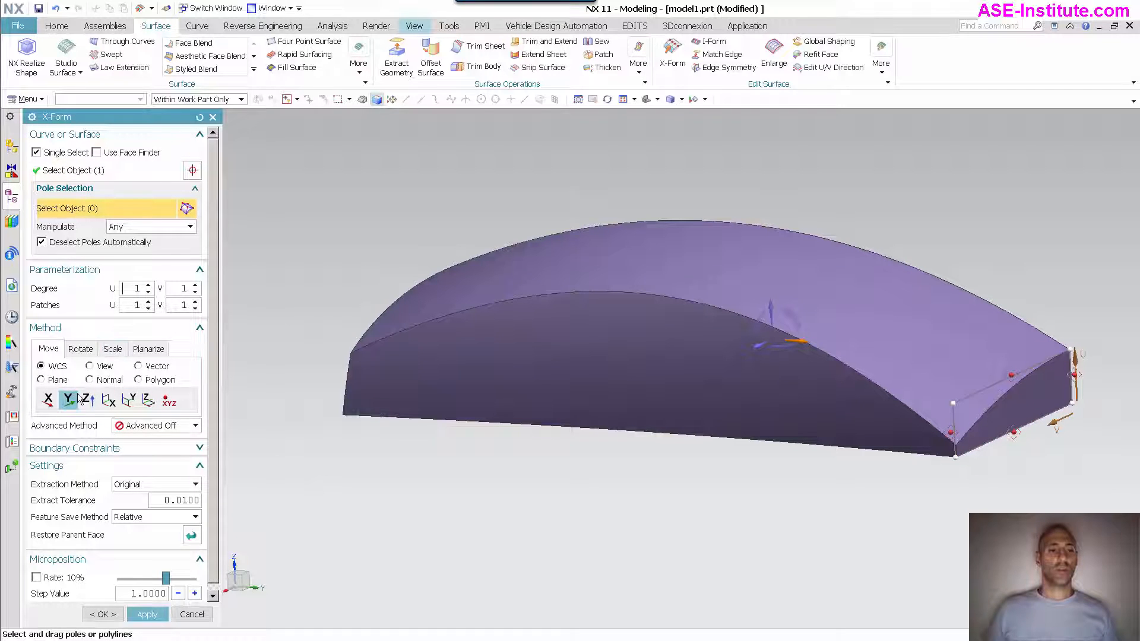
pyautogui.click(138, 366)
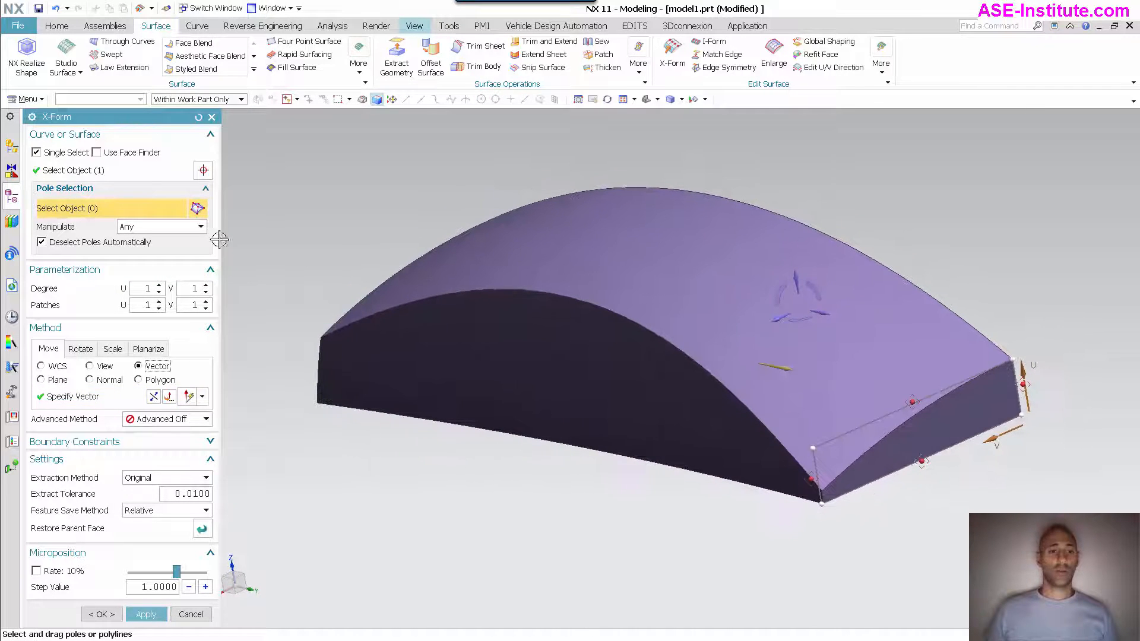
# Raise the front end face's degree and drag its pole rows to tilt it back.
pyautogui.click(207, 285)
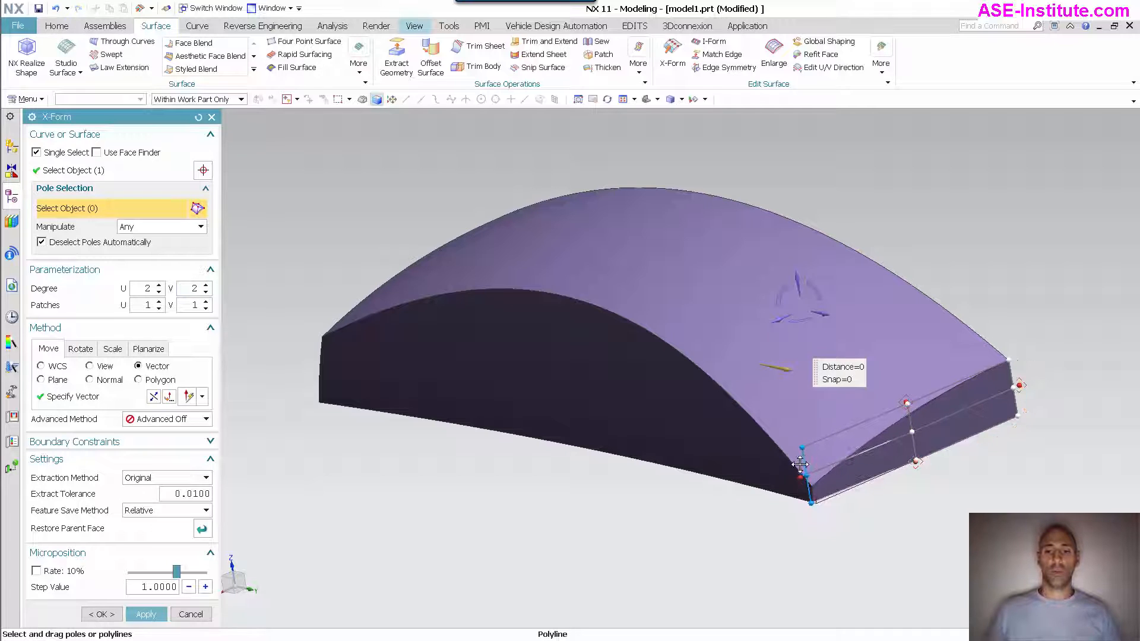
pyautogui.moveTo(801, 463); pyautogui.dragTo(778, 458)
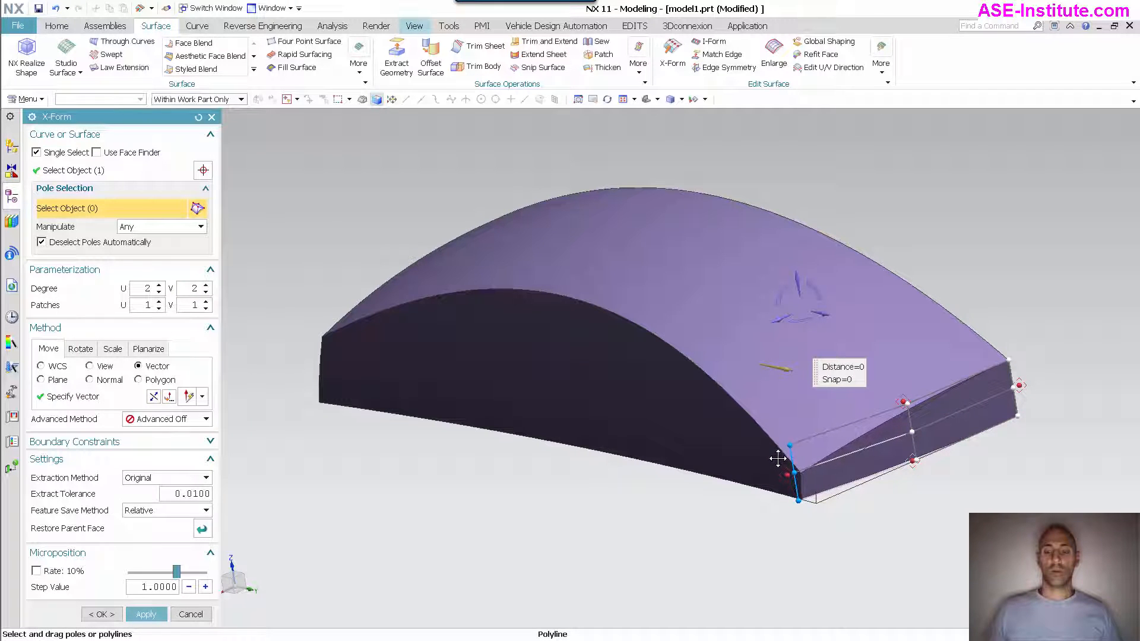
pyautogui.moveTo(791, 458); pyautogui.dragTo(821, 435)
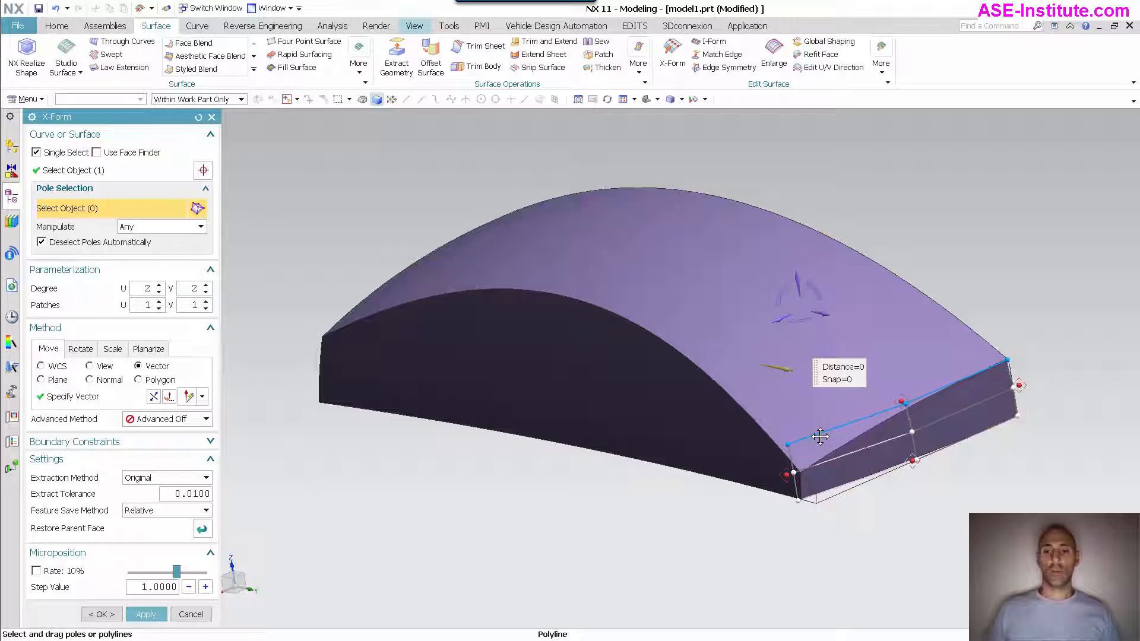
pyautogui.moveTo(820, 436); pyautogui.dragTo(814, 419)
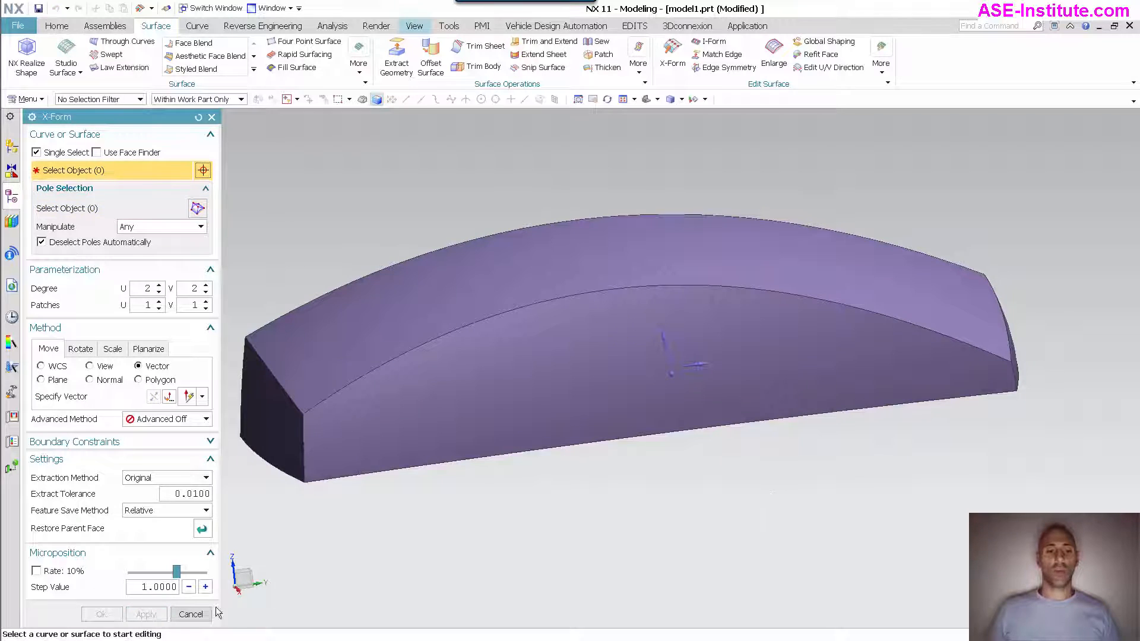
# Close X-Form, return to the Home tab and bring up the blend feature choices.
pyautogui.click(190, 614)
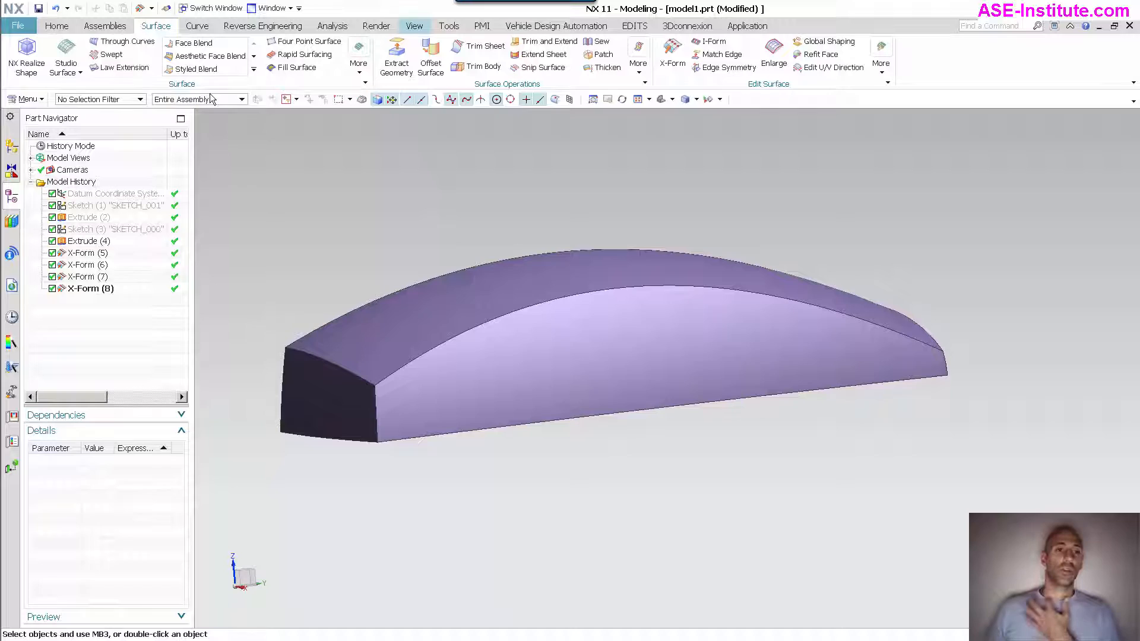
pyautogui.click(57, 25)
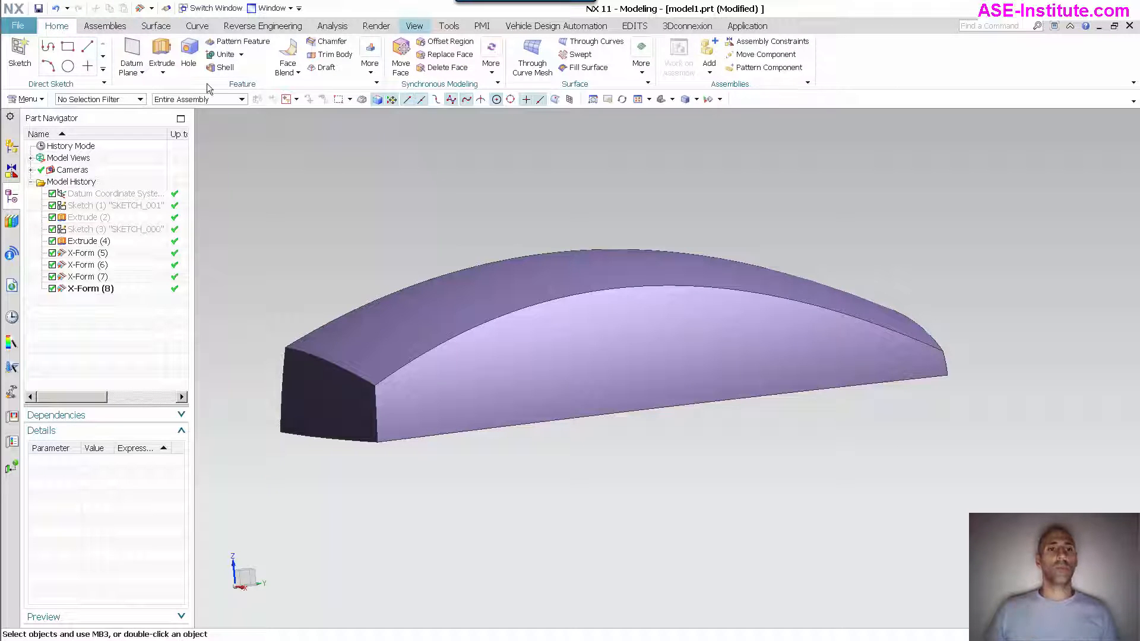
pyautogui.click(297, 73)
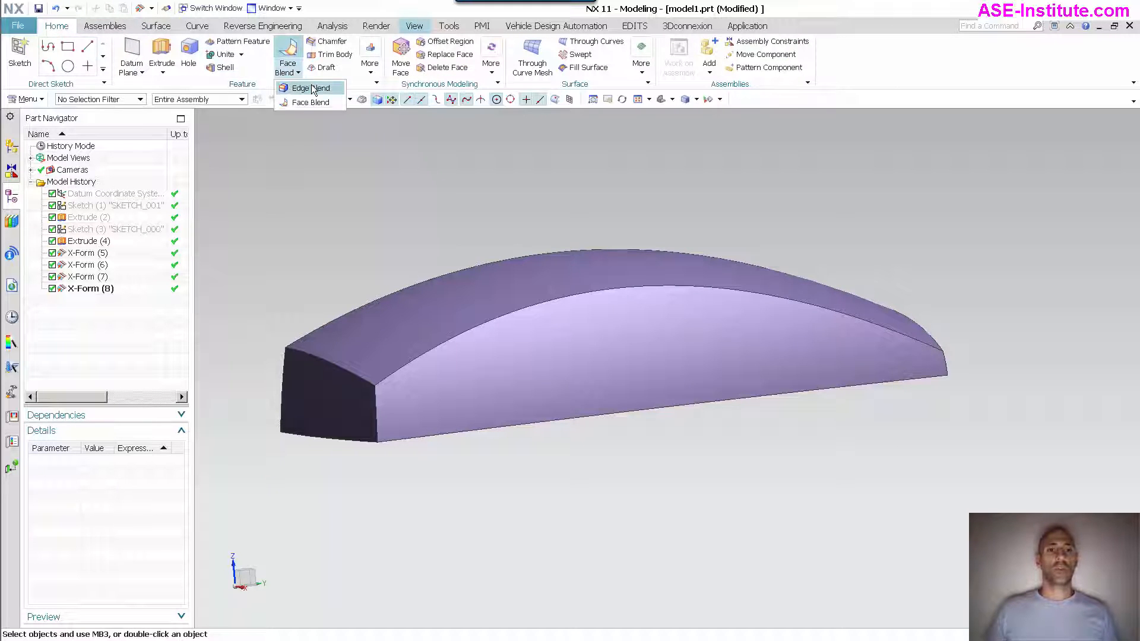
# Round the front top corner edge with an edge blend of radius .7.
pyautogui.click(308, 86)
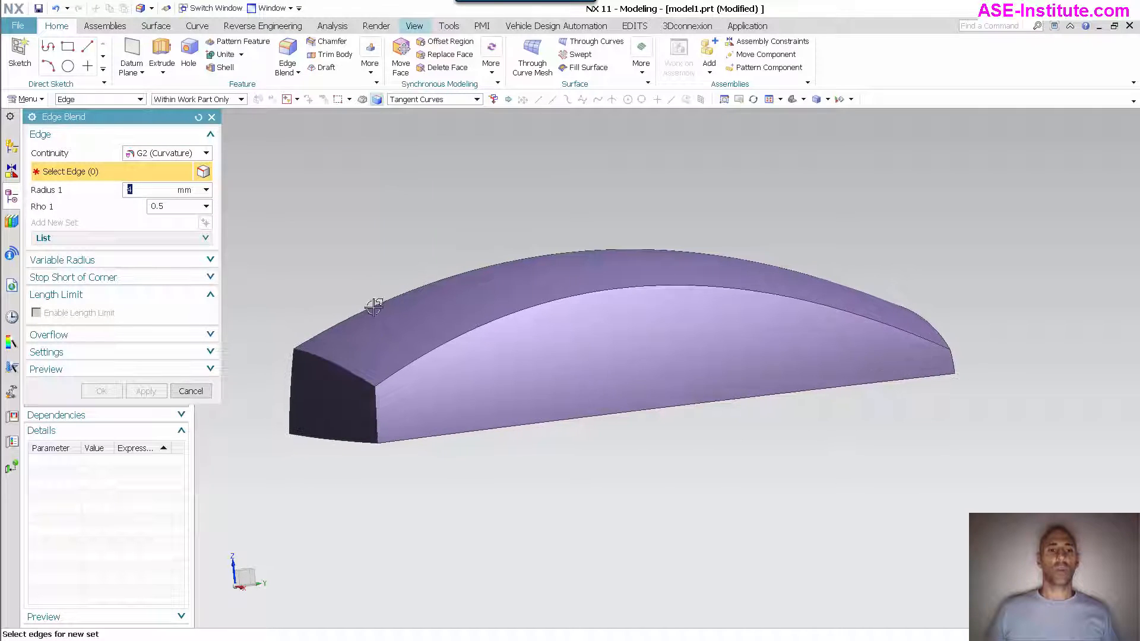
pyautogui.click(374, 422)
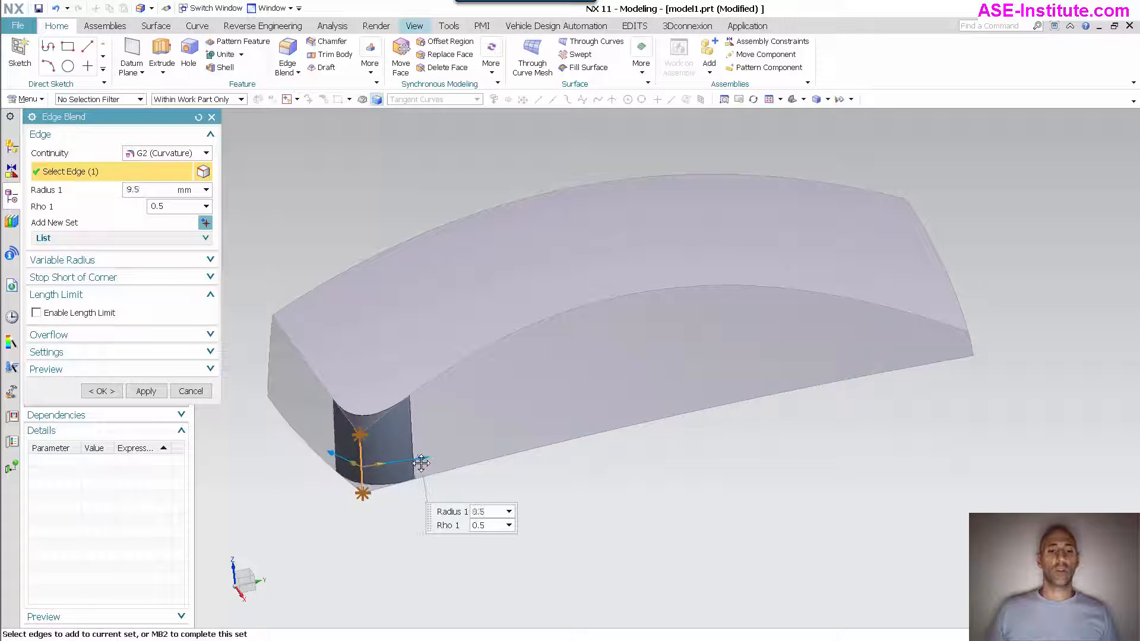
pyautogui.moveTo(421, 463); pyautogui.dragTo(459, 457)
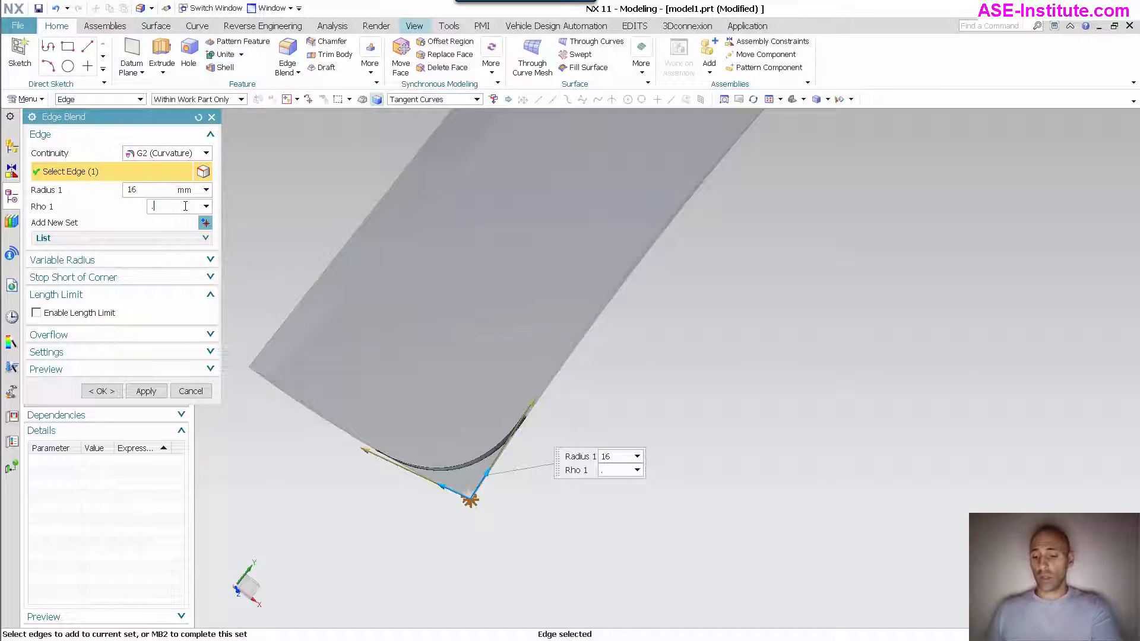
pyautogui.write('.7')
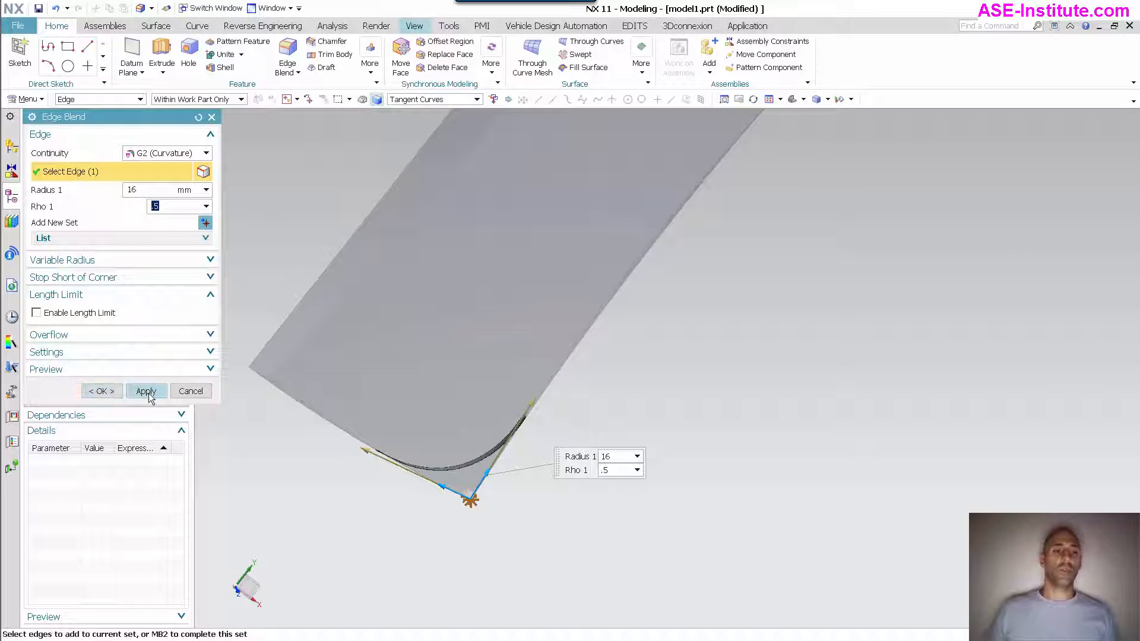
pyautogui.click(146, 391)
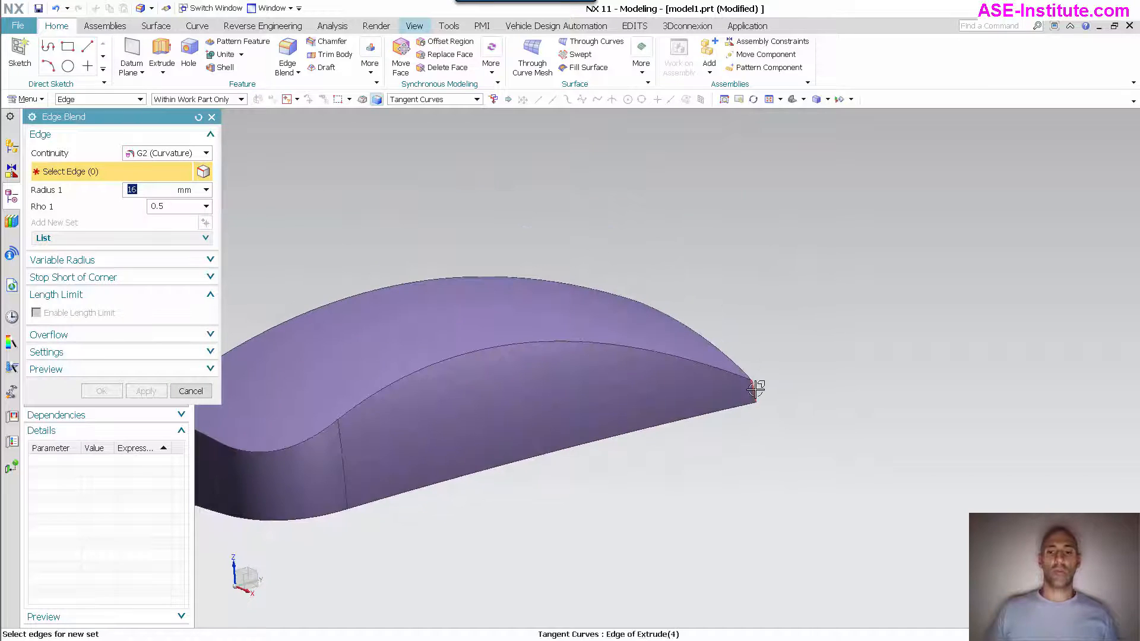
# Round the far top corner edge with the same blend and finish the tool.
pyautogui.click(753, 393)
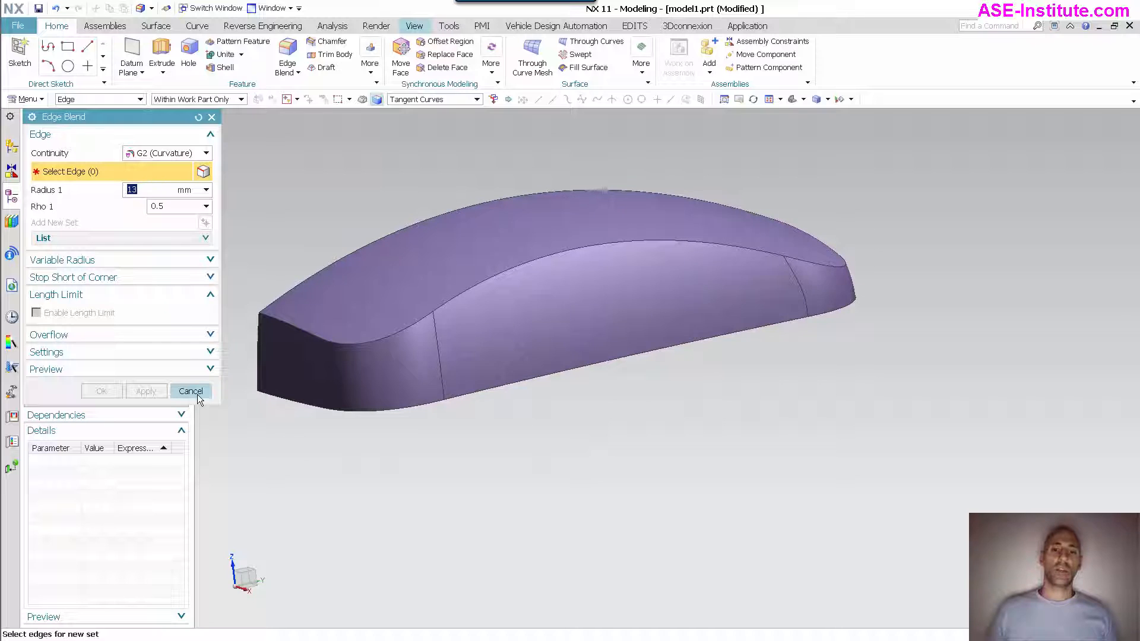
pyautogui.click(190, 391)
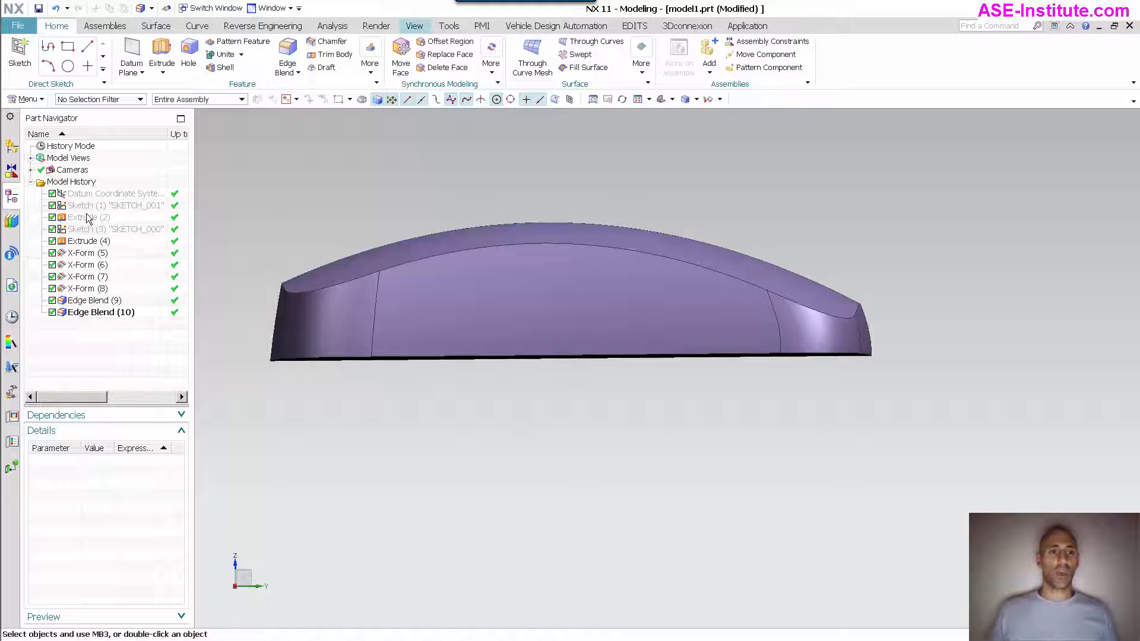
# Show the hidden Extrude (2) parting sheet again from the Part Navigator.
pyautogui.rightClick(79, 216)
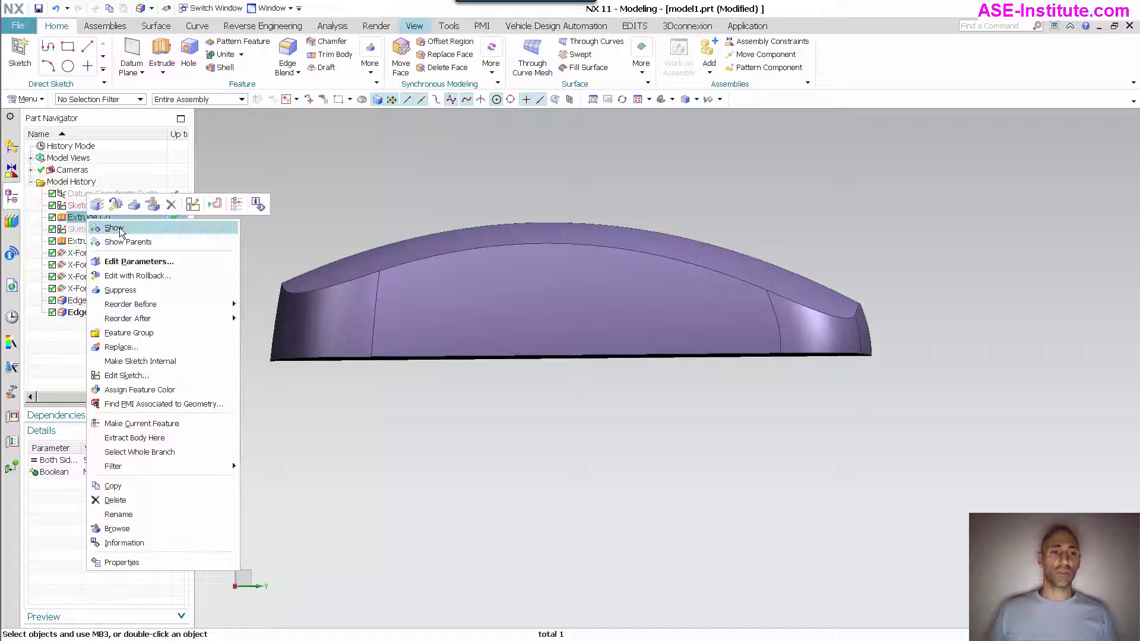
pyautogui.click(114, 228)
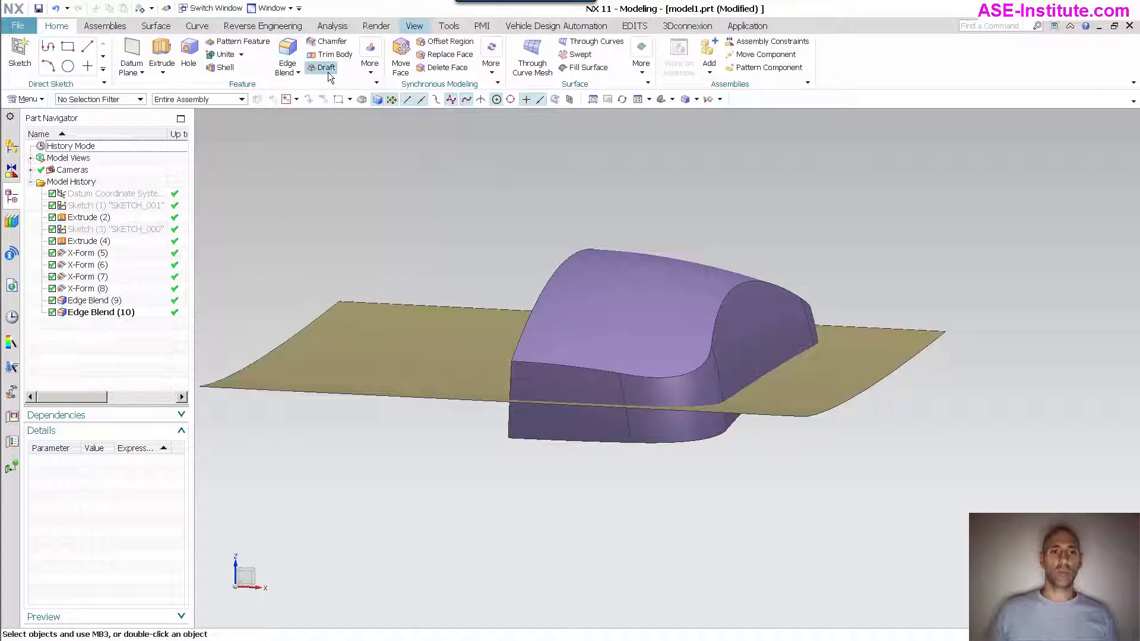
# Draft the body's side faces at 5 degrees using the parting sheet as the stationary face.
pyautogui.click(325, 66)
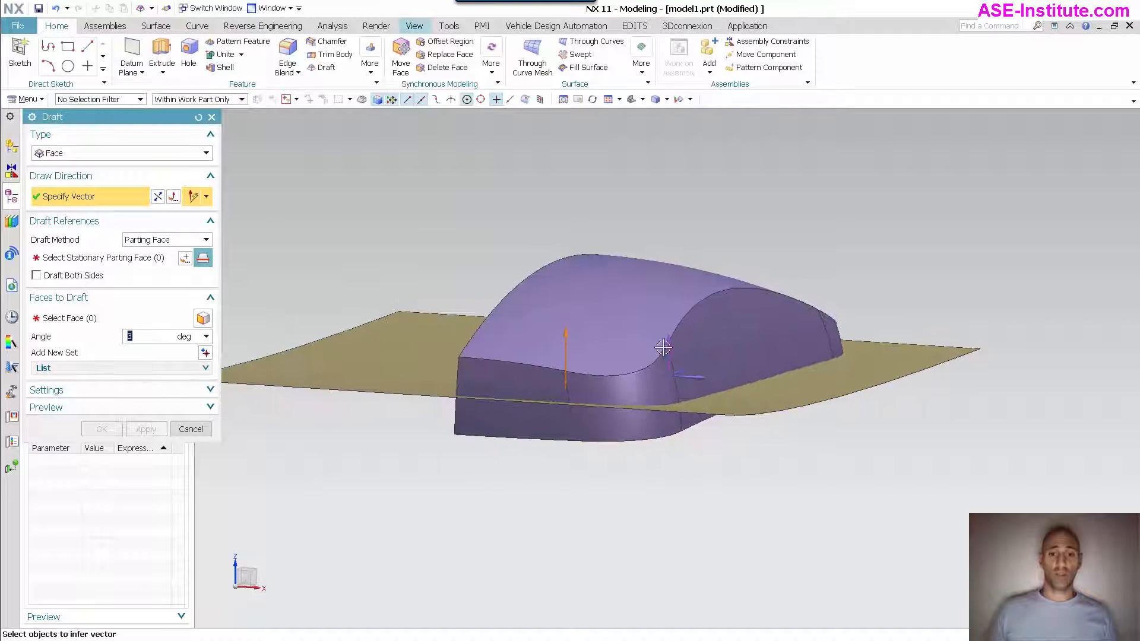
pyautogui.click(102, 257)
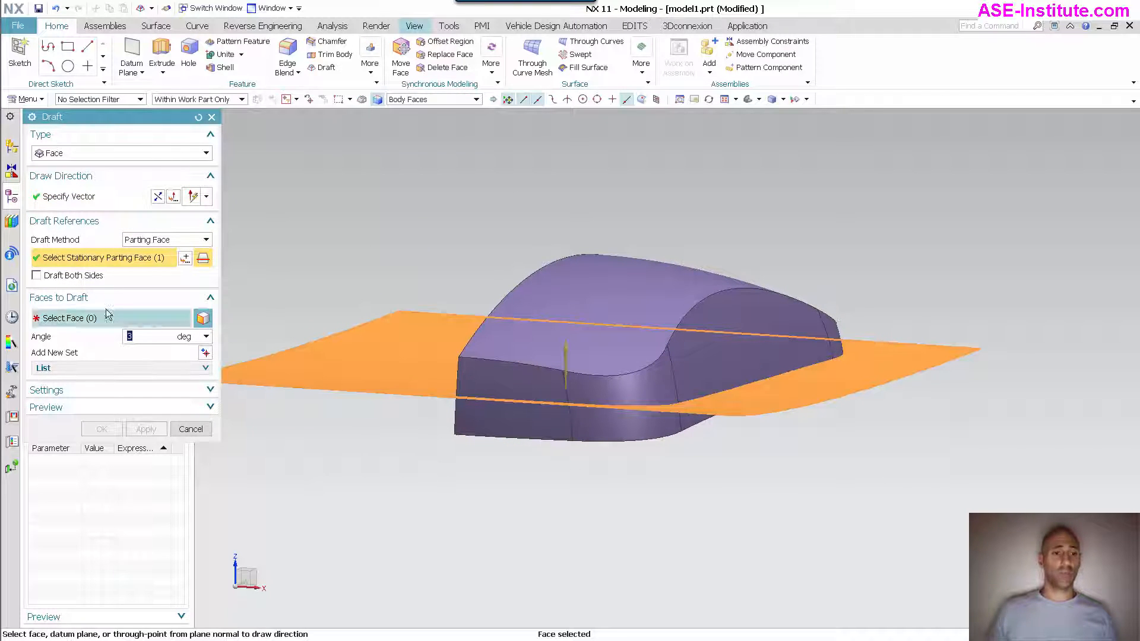
pyautogui.click(516, 390)
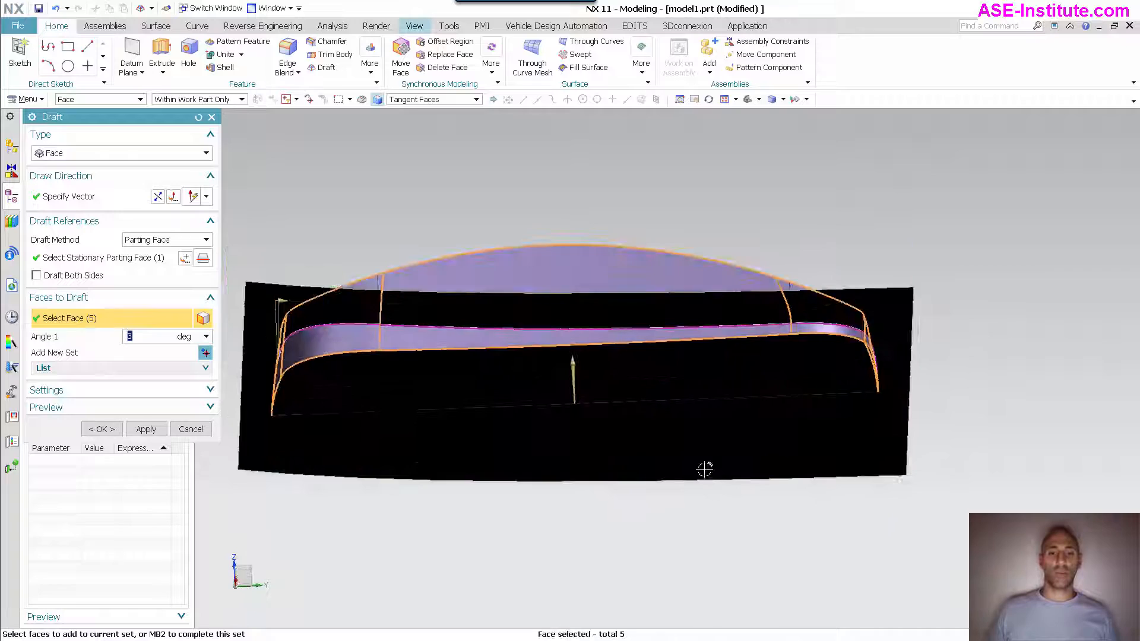
pyautogui.moveTo(705, 469); pyautogui.dragTo(367, 349)
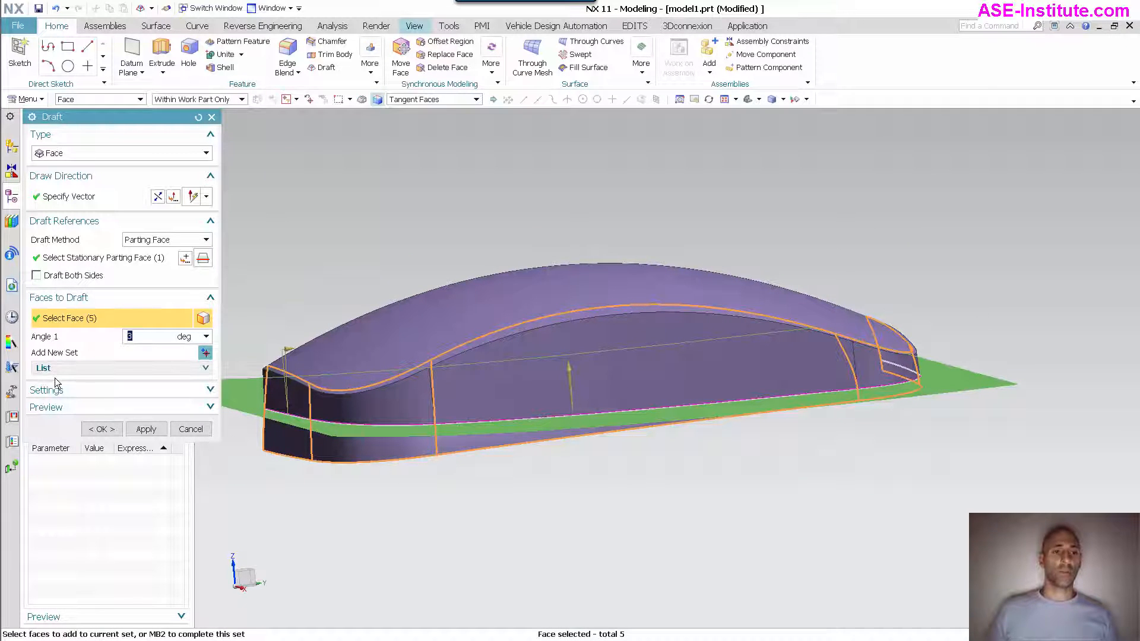
pyautogui.click(155, 195)
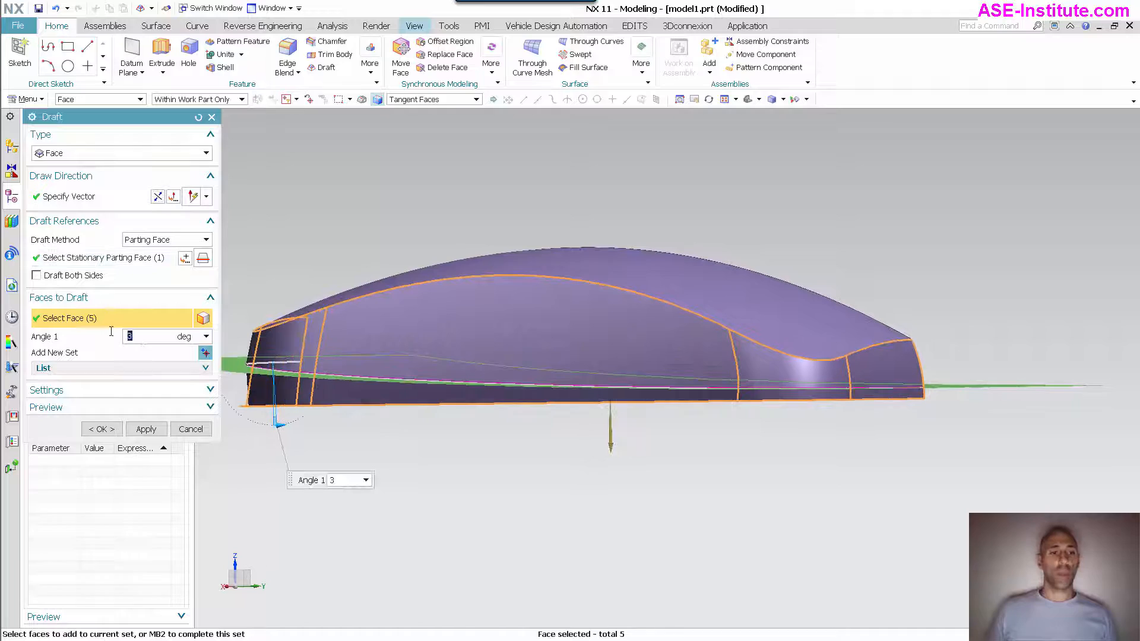
pyautogui.write('5')
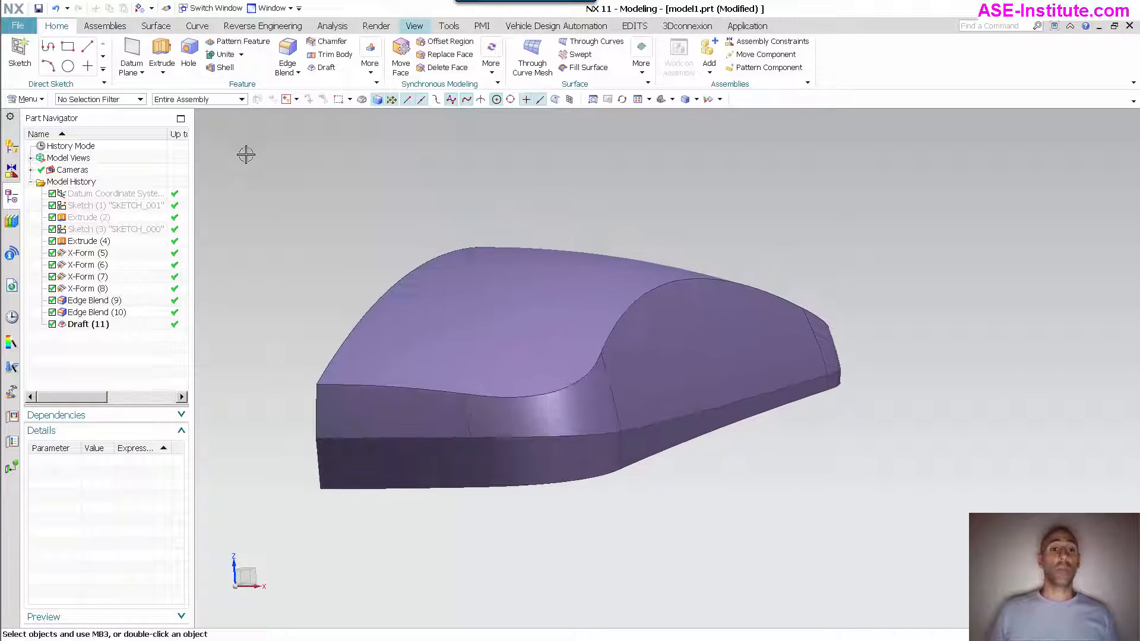
# Start a two-face Face Blend from the blend type list.
pyautogui.click(85, 241)
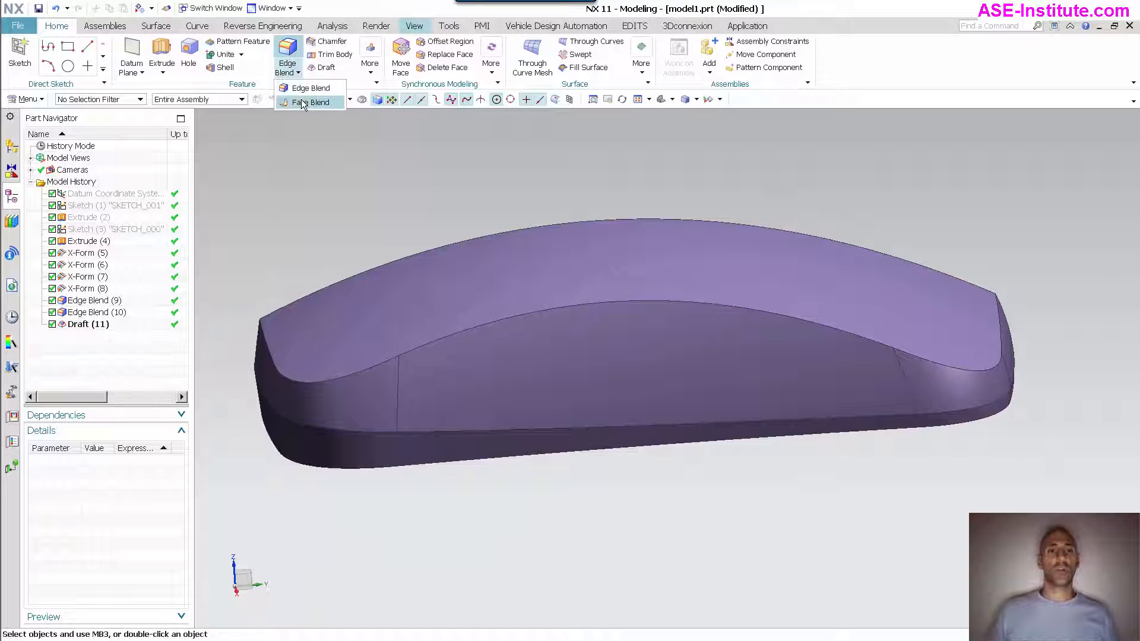
pyautogui.click(304, 102)
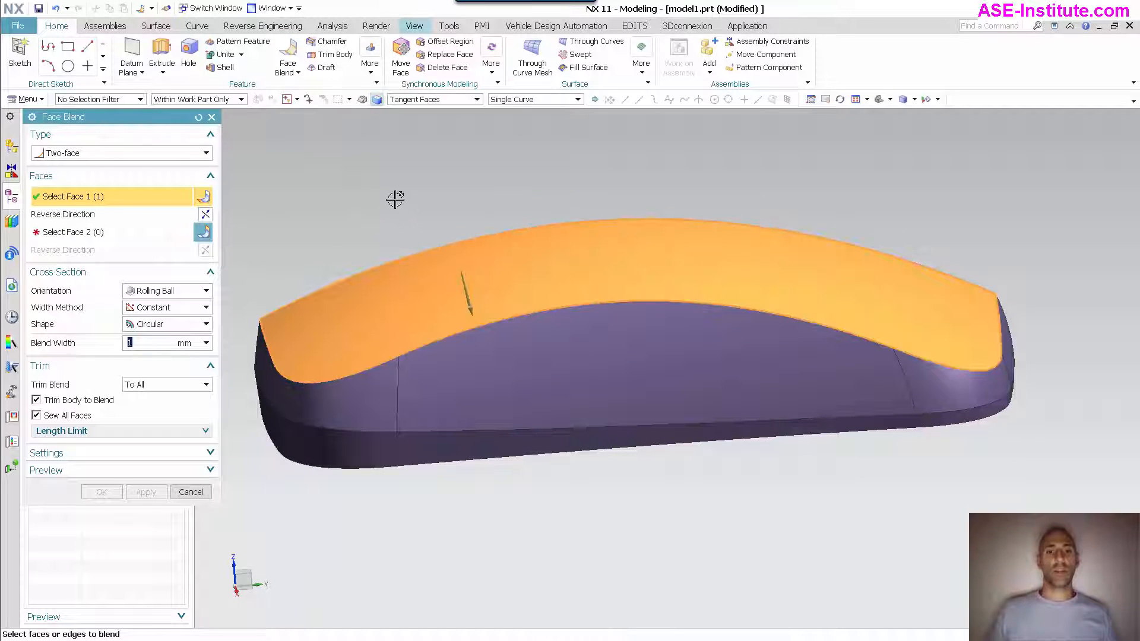
# Blend the curved top face into the side walls with width 4 and confirm Face Blend (12).
pyautogui.click(626, 261)
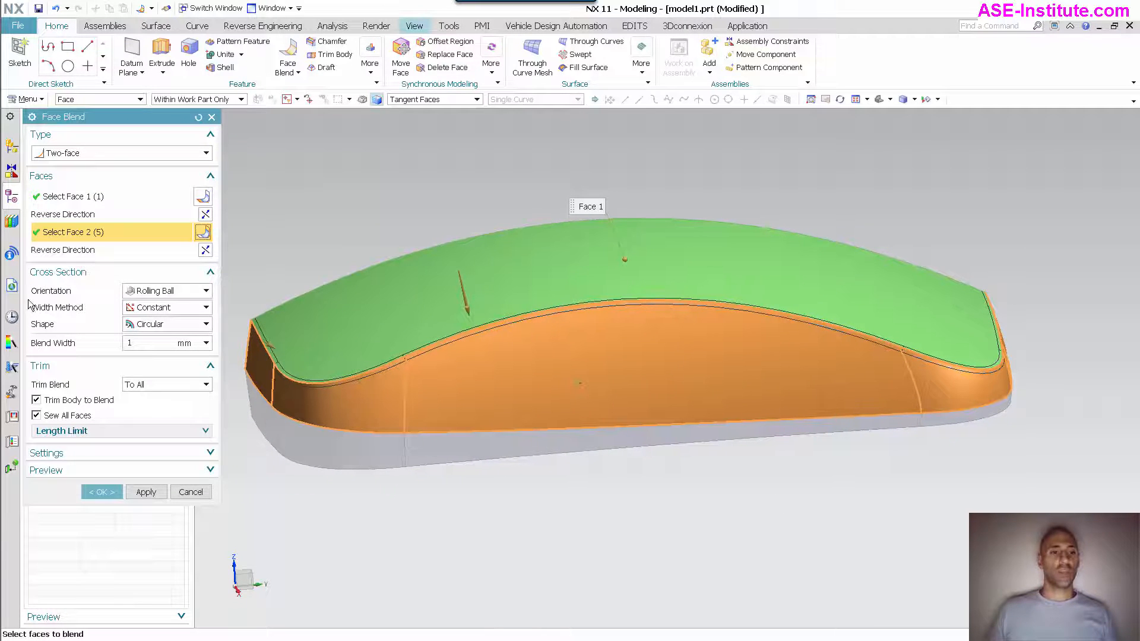
pyautogui.moveTo(182, 307)
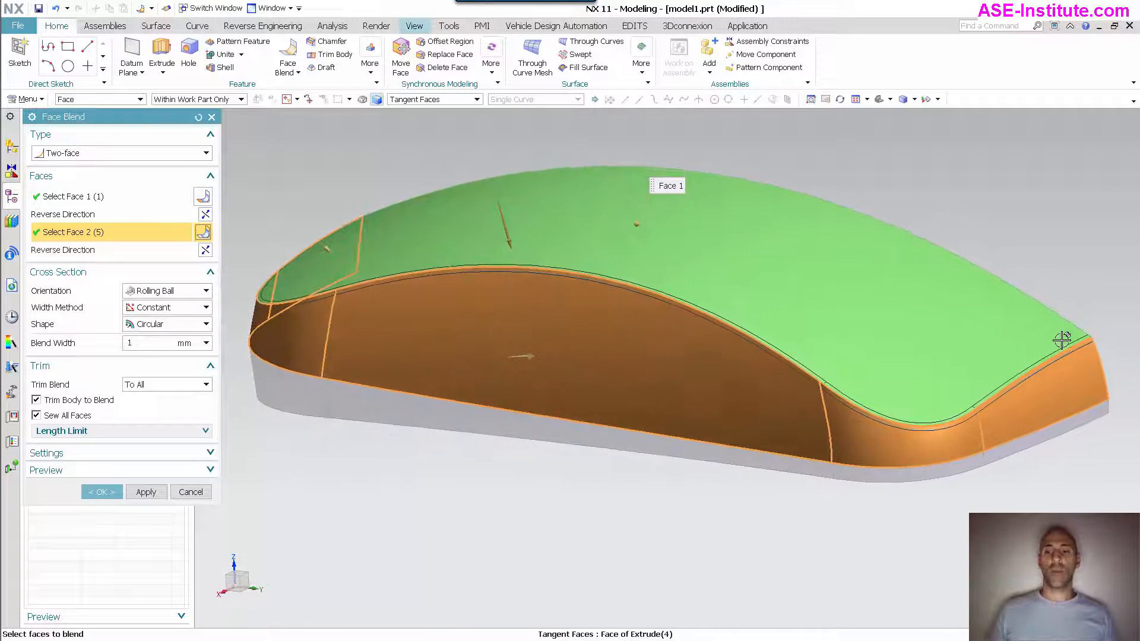
pyautogui.moveTo(1061, 341); pyautogui.dragTo(595, 464)
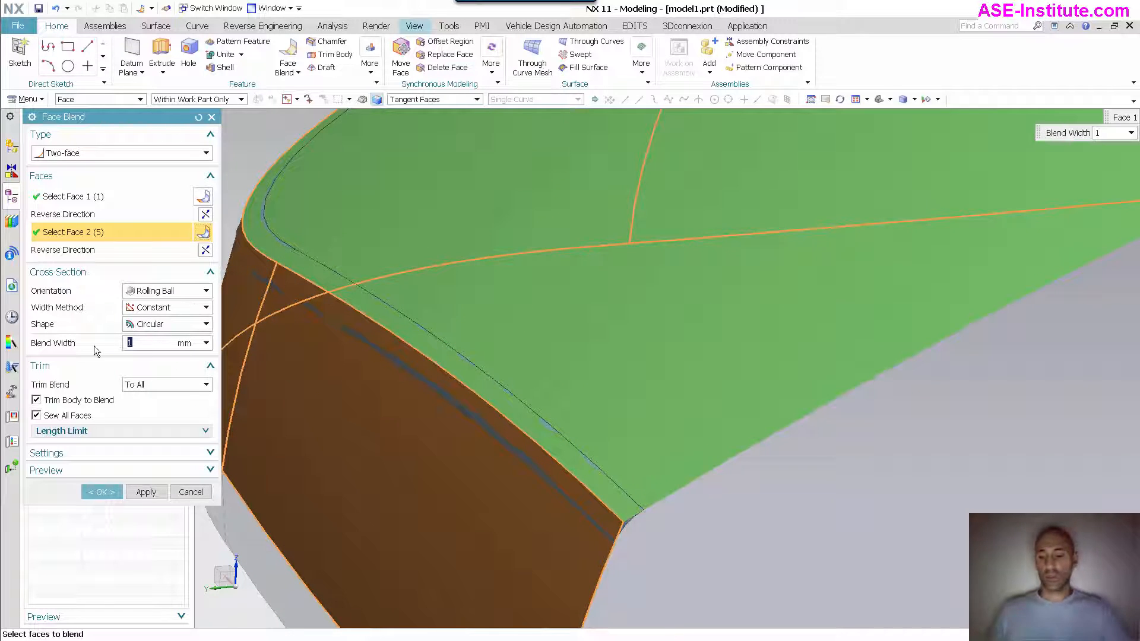
pyautogui.write('4')
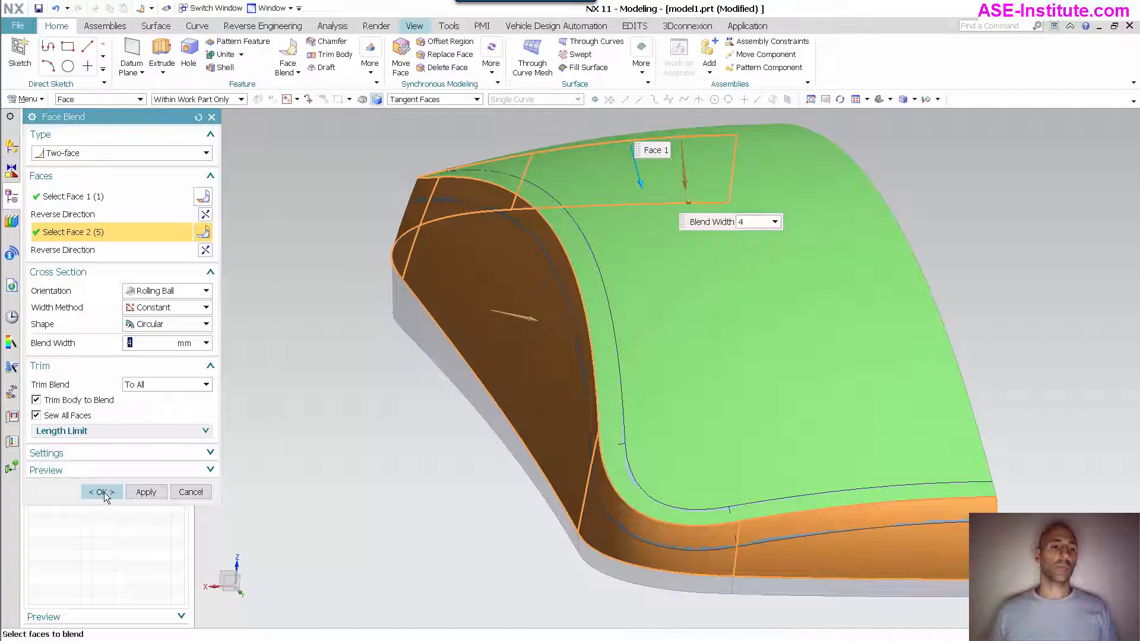
pyautogui.click(100, 492)
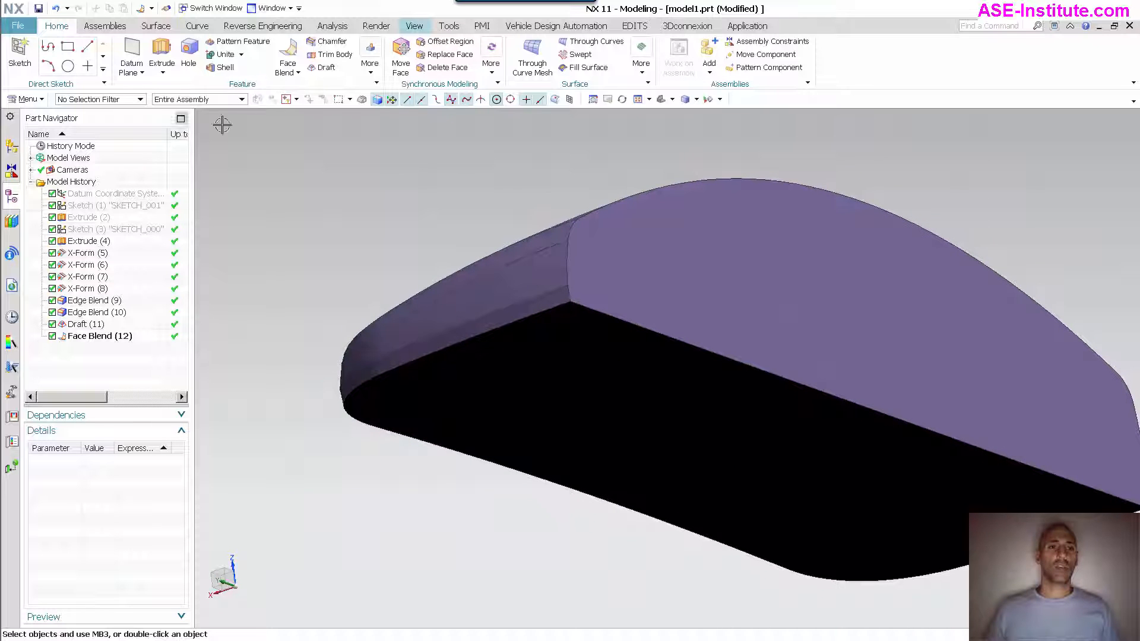
# Face-blend the lower side walls into the base with a 1.5 mm blend width, recorded as Face Blend (13).
pyautogui.click(287, 51)
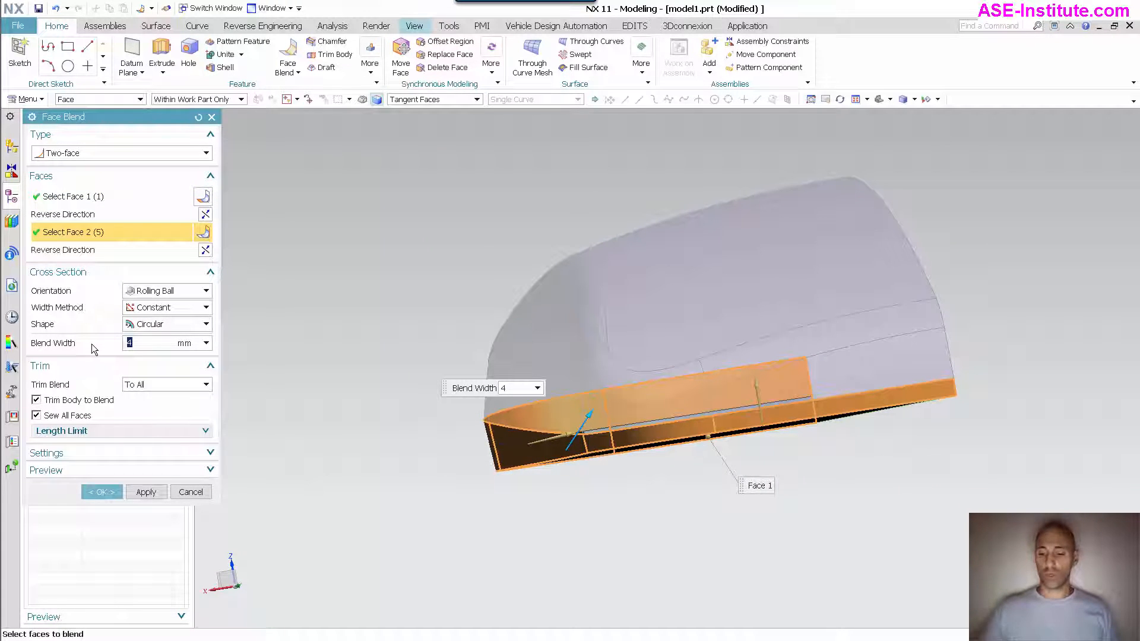
pyautogui.write('1.5')
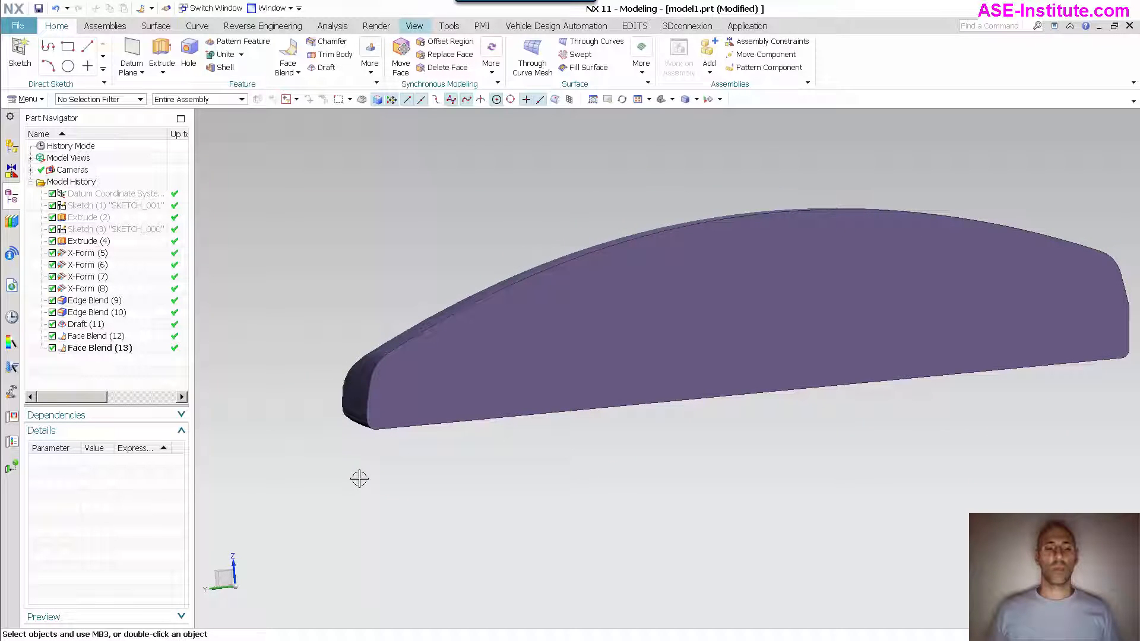
pyautogui.moveTo(306, 162)
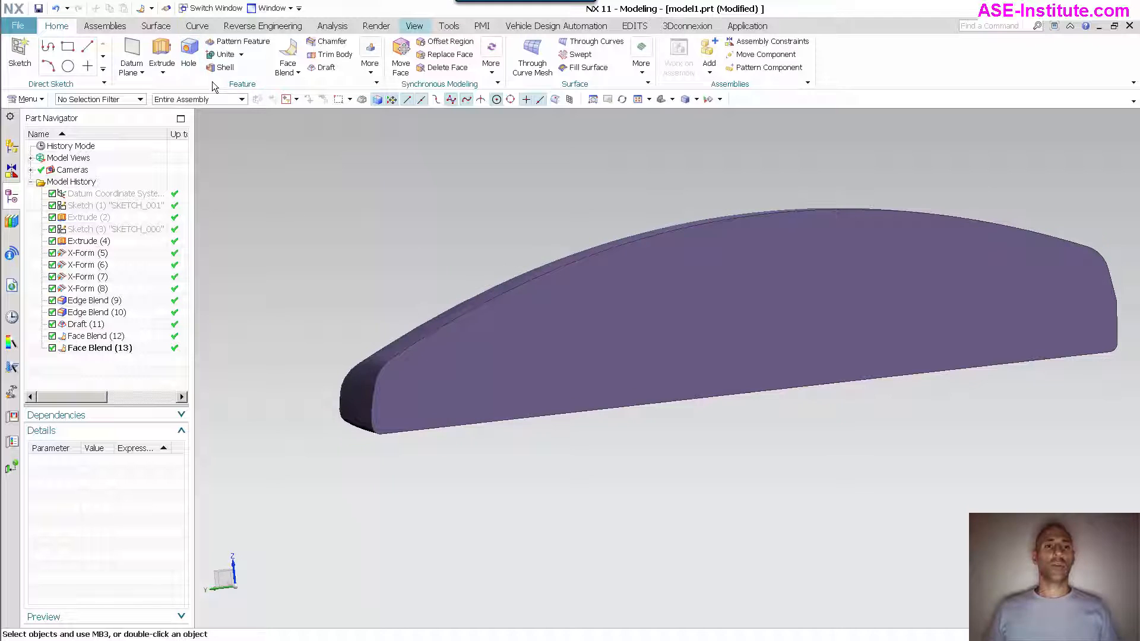
# Shell the mouse body by removing its bottom face, creating Shell (14).
pyautogui.click(224, 67)
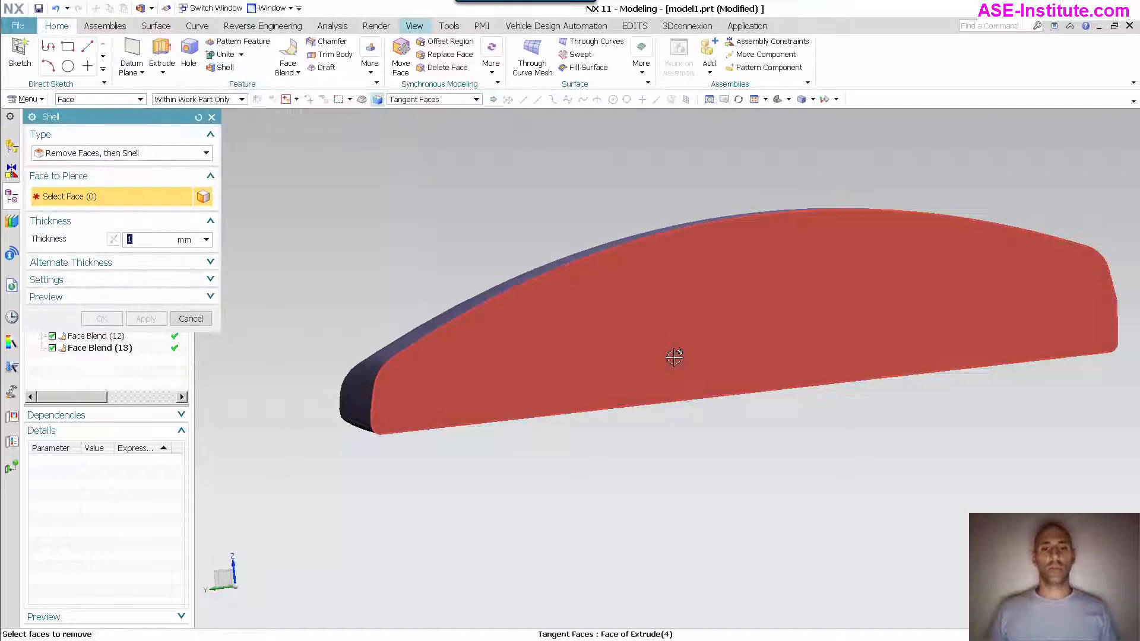
pyautogui.click(102, 318)
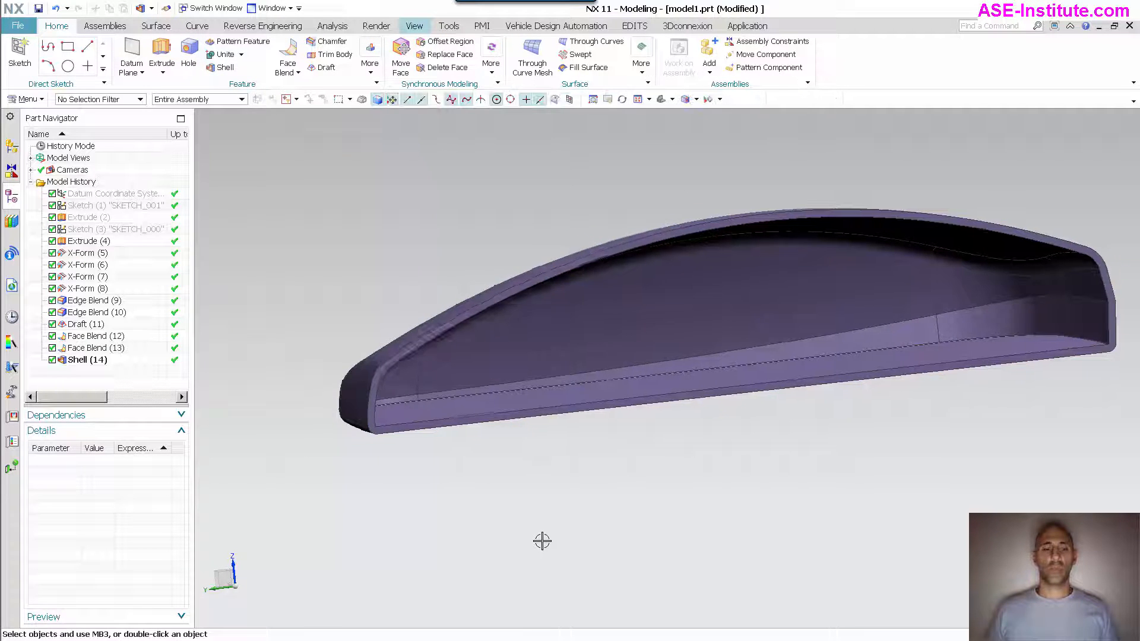
pyautogui.click(371, 51)
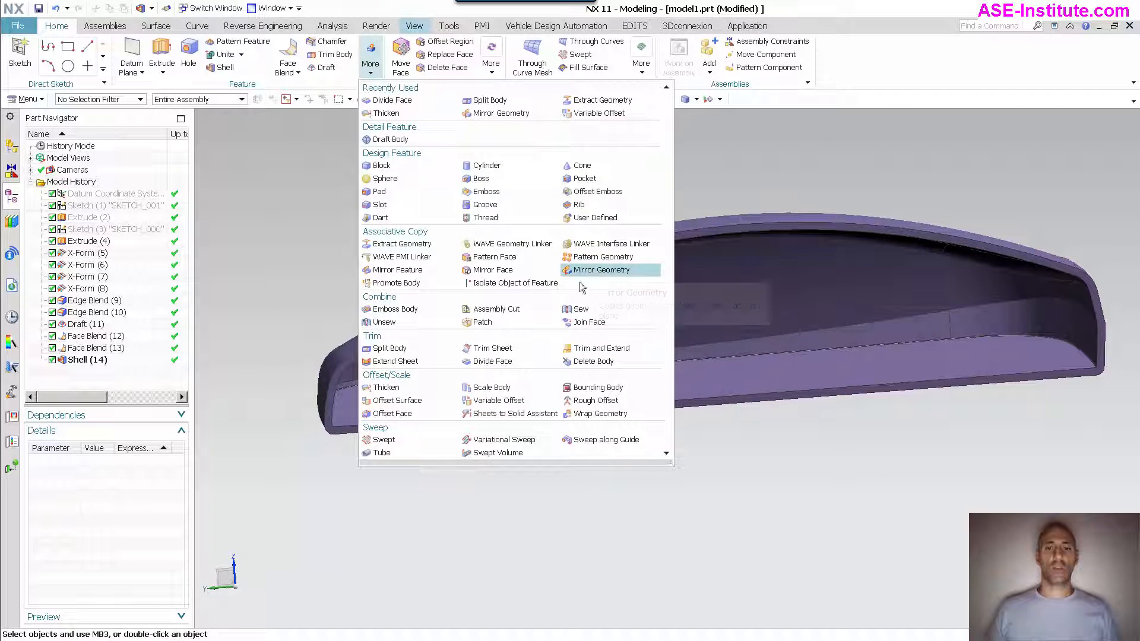
# Mirror the shelled half into Mirror Geometry (15) and begin uniting the two halves.
pyautogui.click(602, 270)
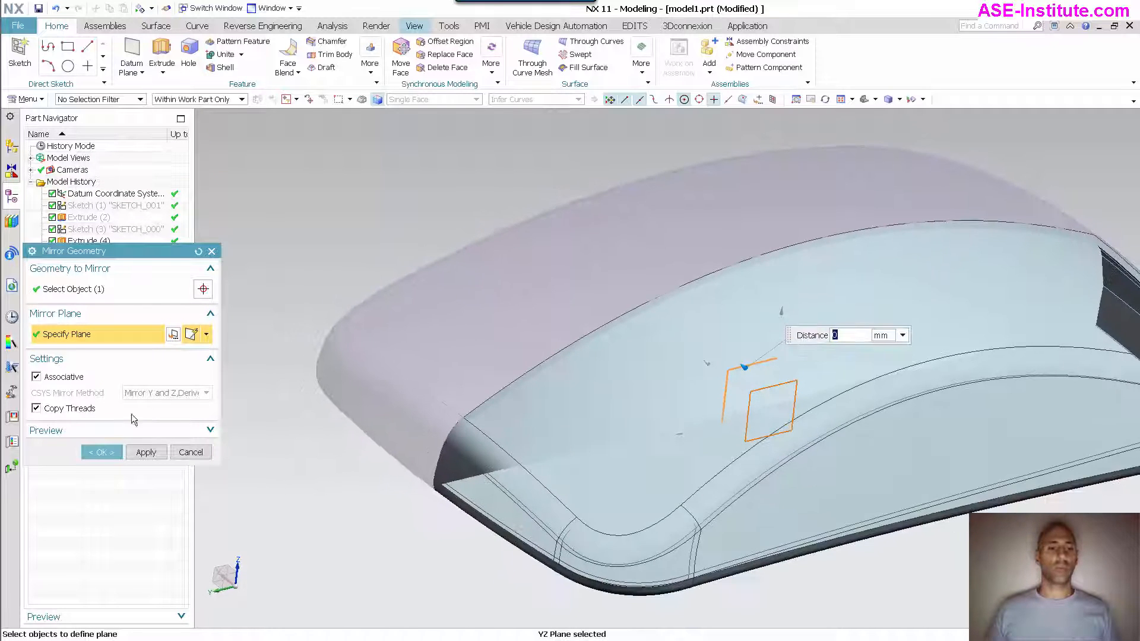
pyautogui.click(101, 451)
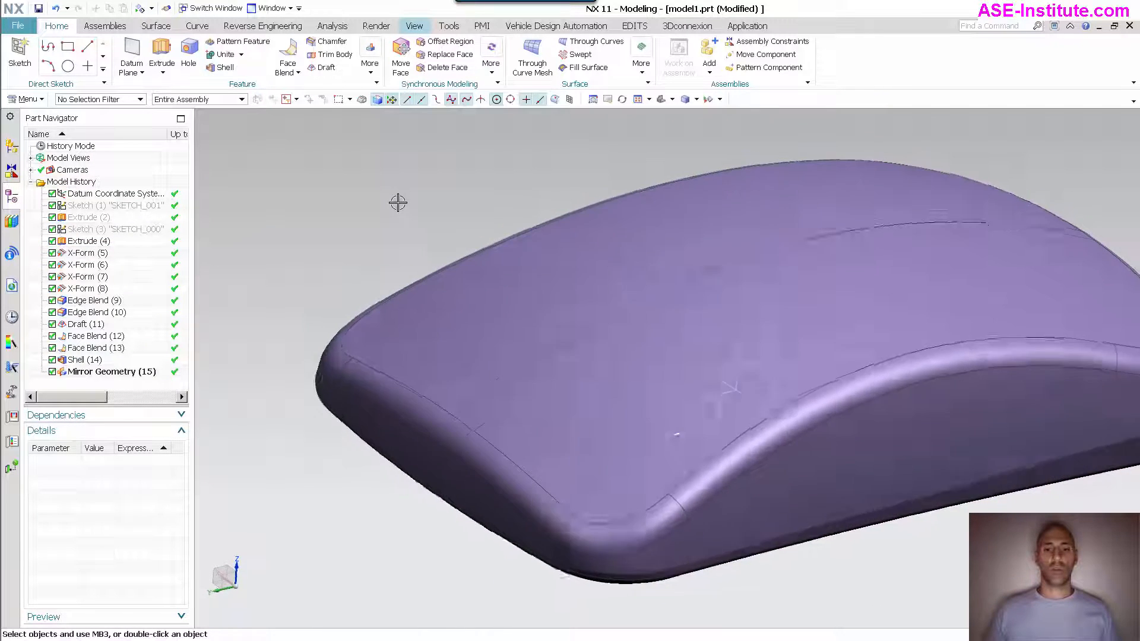
pyautogui.click(226, 54)
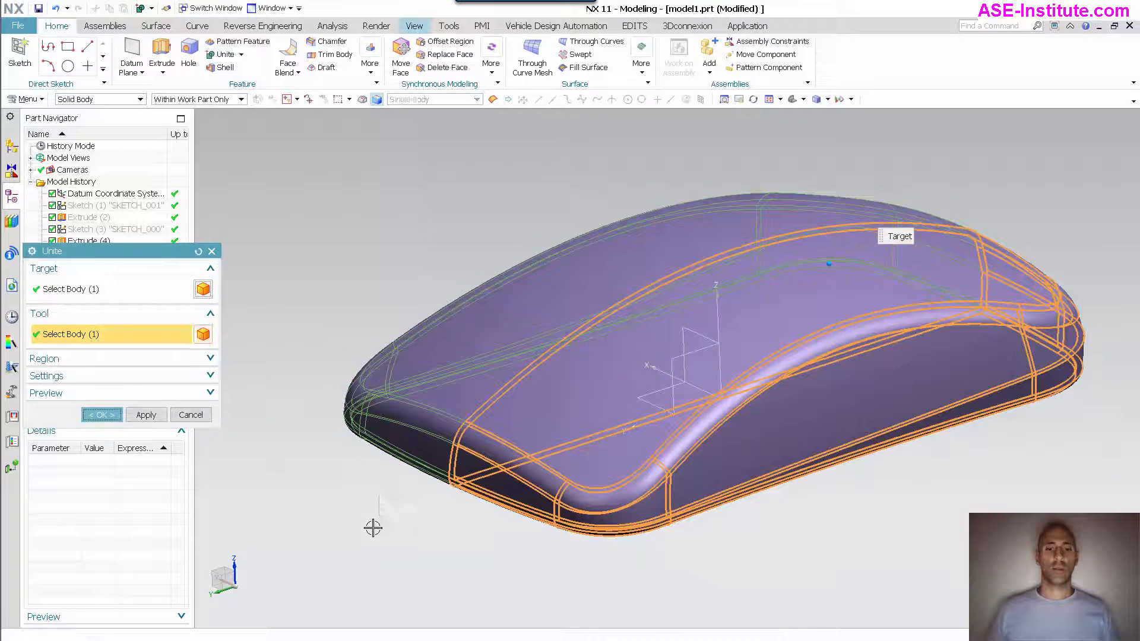
# Confirm Unite (16), fusing both halves into one solid body.
pyautogui.click(101, 414)
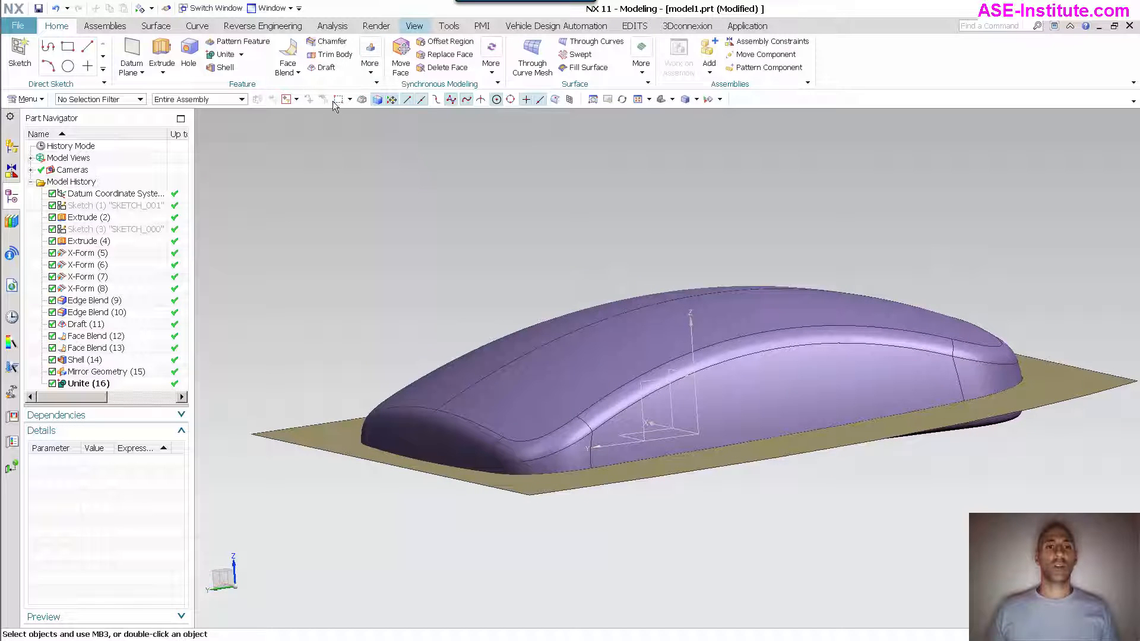
pyautogui.click(370, 52)
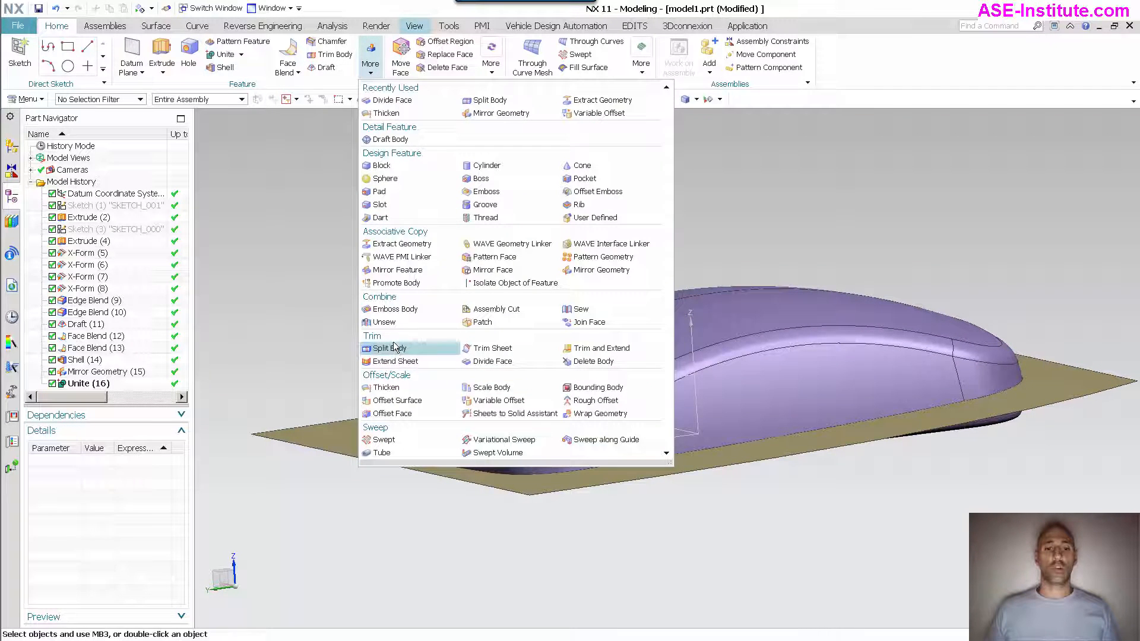
# Split the united shell at the parting sheet as Split Body (17) and hide the sheet.
pyautogui.click(387, 348)
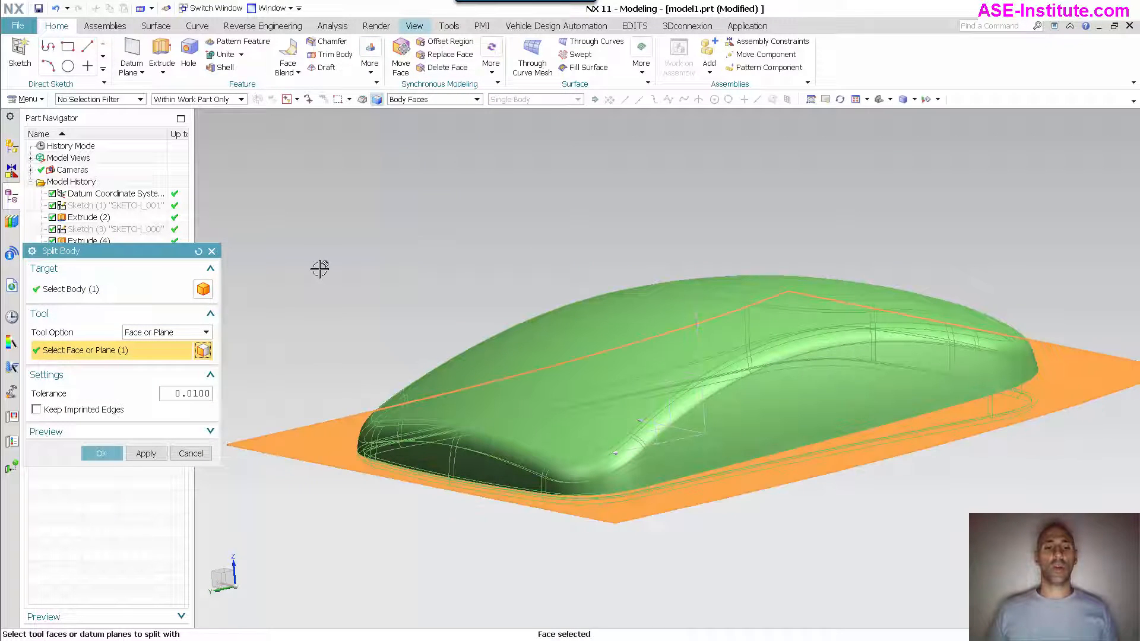
pyautogui.click(102, 452)
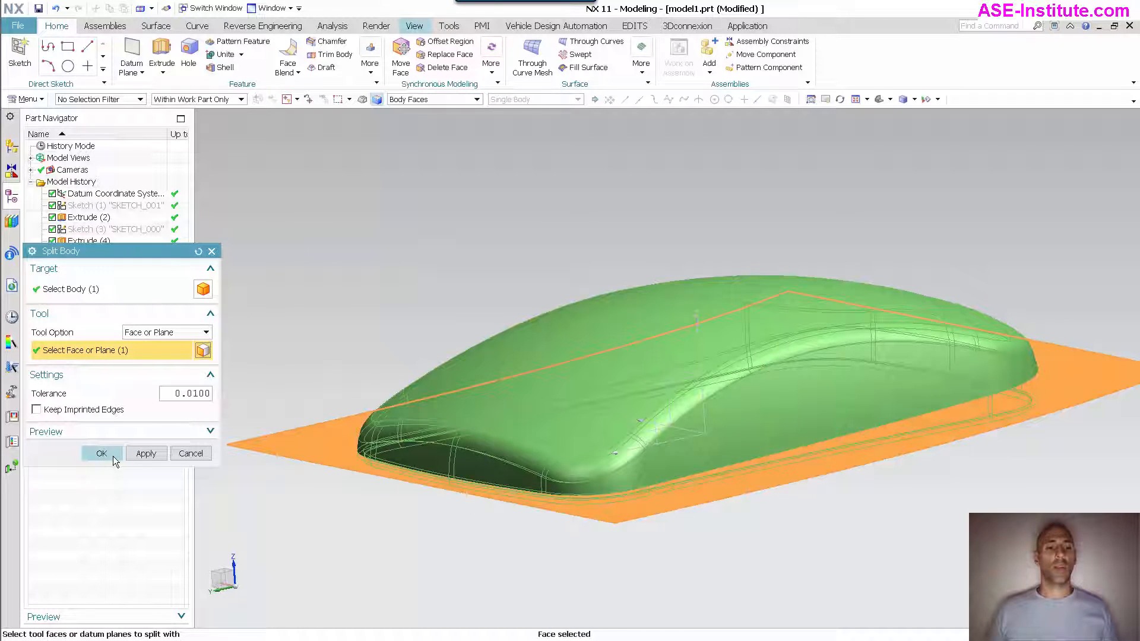
pyautogui.click(101, 453)
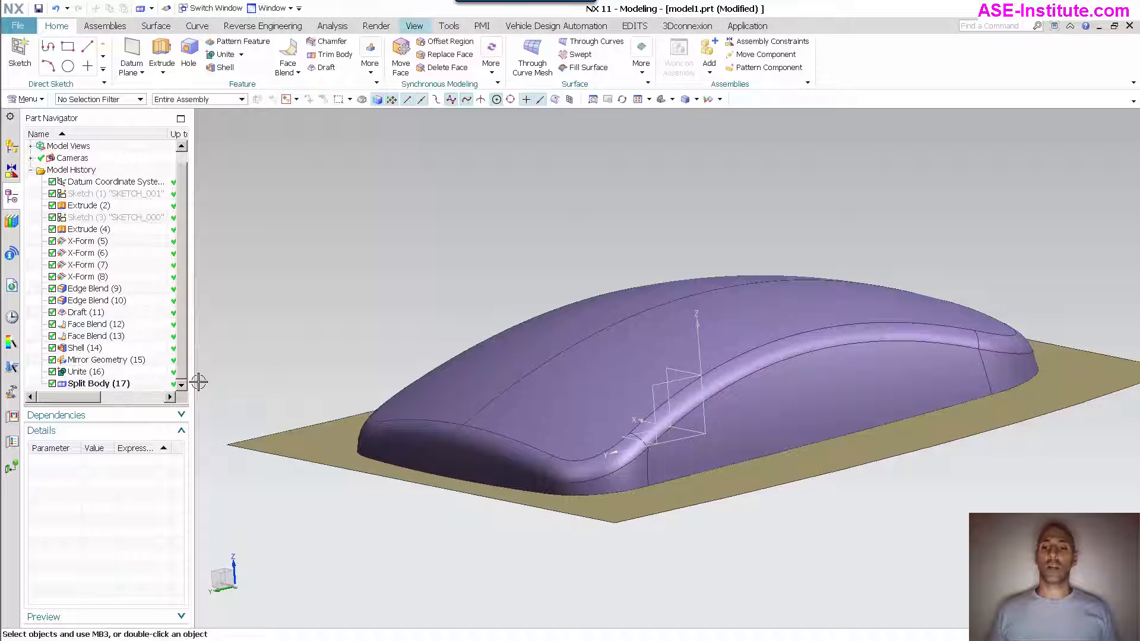
pyautogui.rightClick(86, 205)
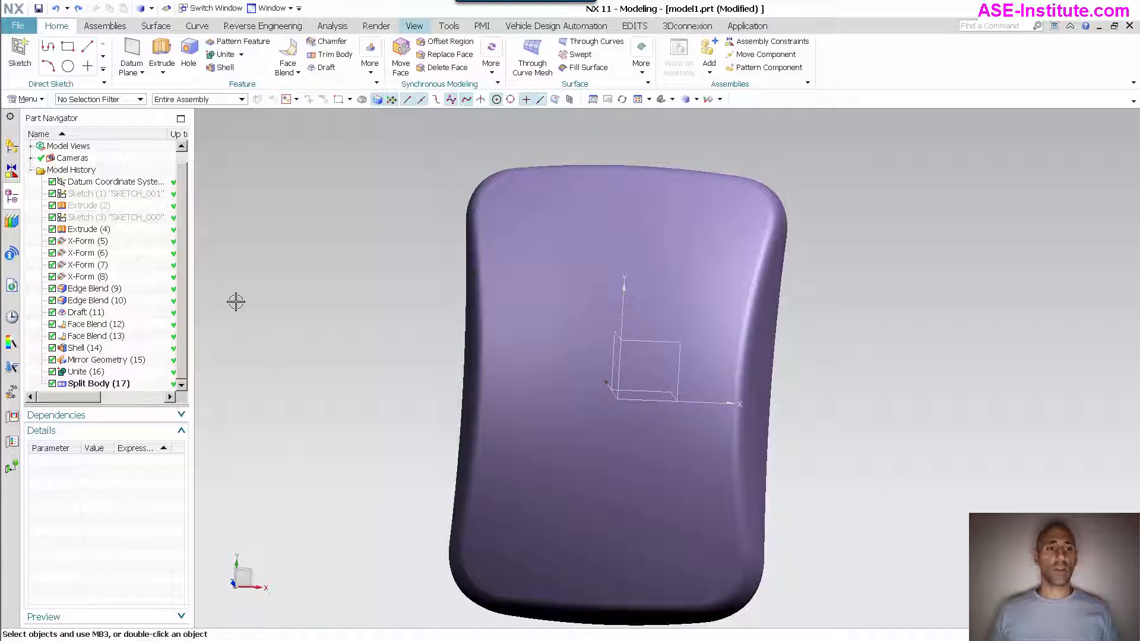
# Re-edit X-Form (8), dragging its control poles to reshape the shell's corner.
pyautogui.click(86, 252)
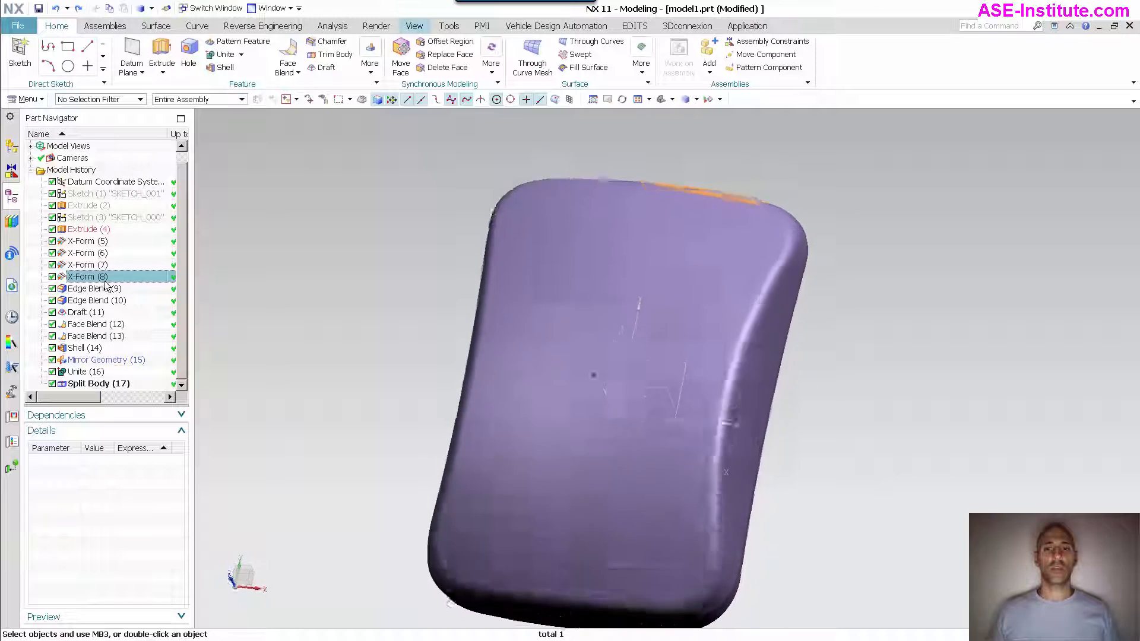
pyautogui.doubleClick(87, 276)
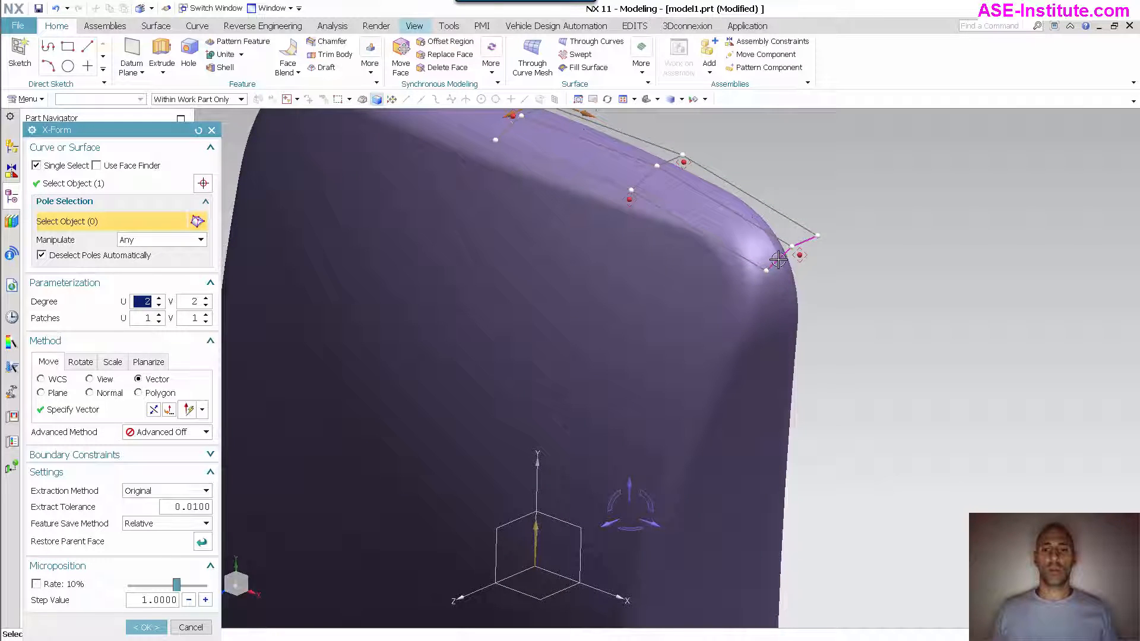
pyautogui.moveTo(778, 260); pyautogui.dragTo(777, 282)
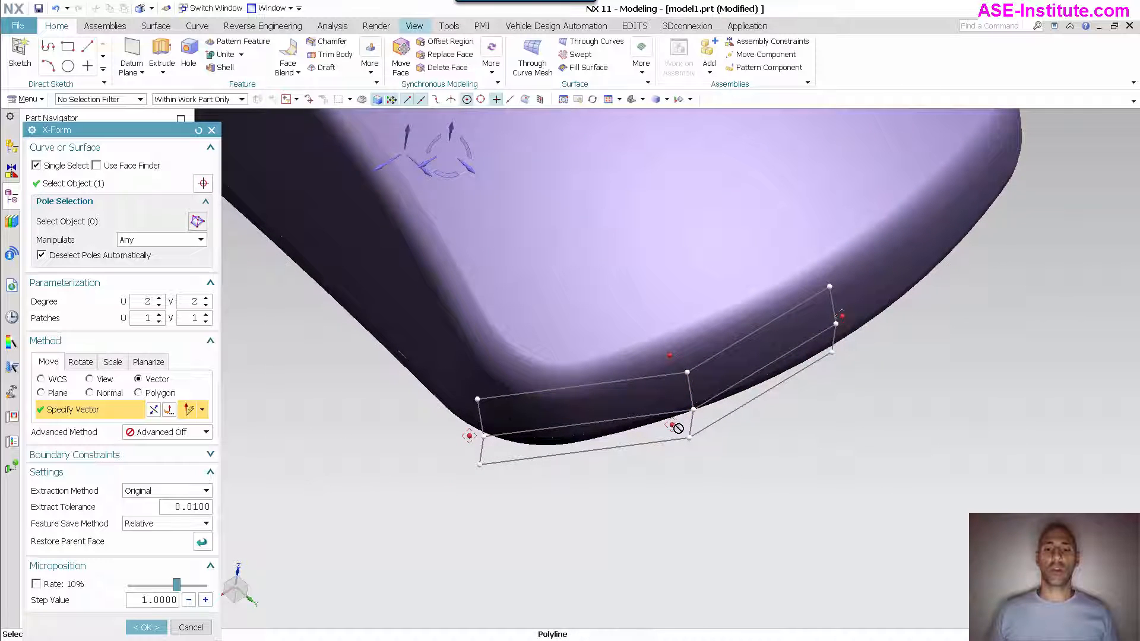
pyautogui.click(669, 425)
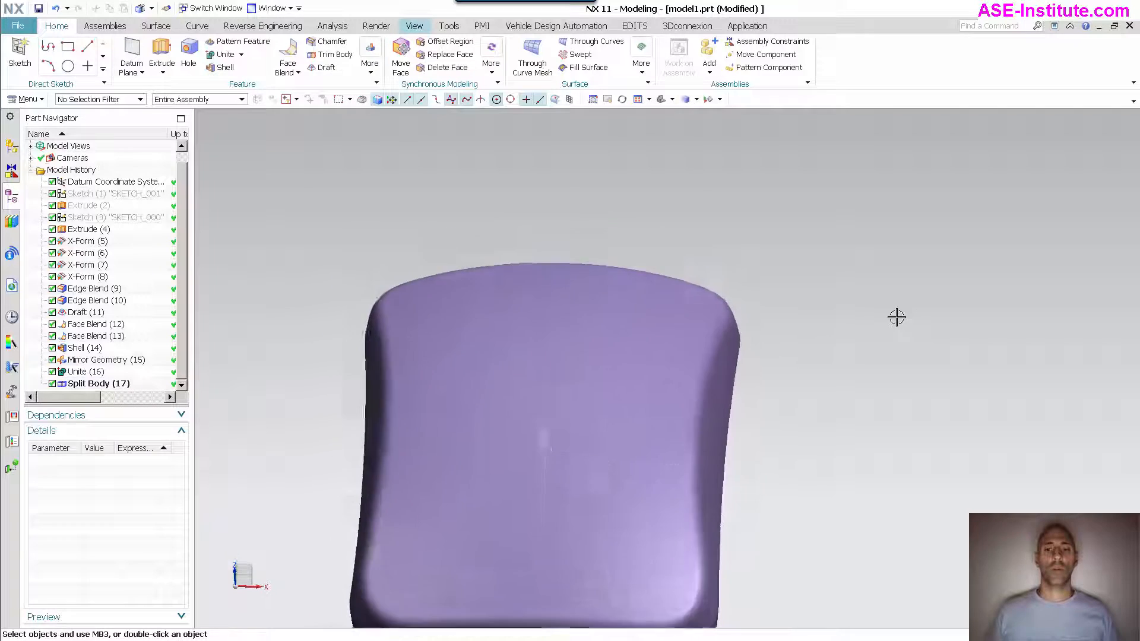
# Apply a Reflection analysis with a sky scene image across the shell's faces.
pyautogui.click(377, 25)
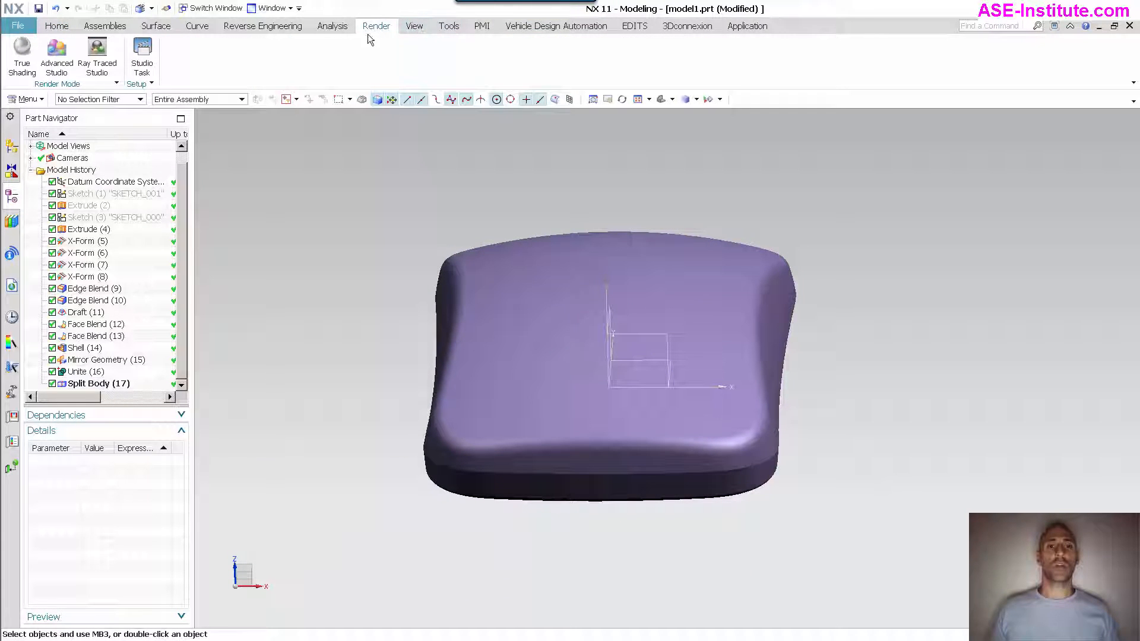
pyautogui.click(332, 25)
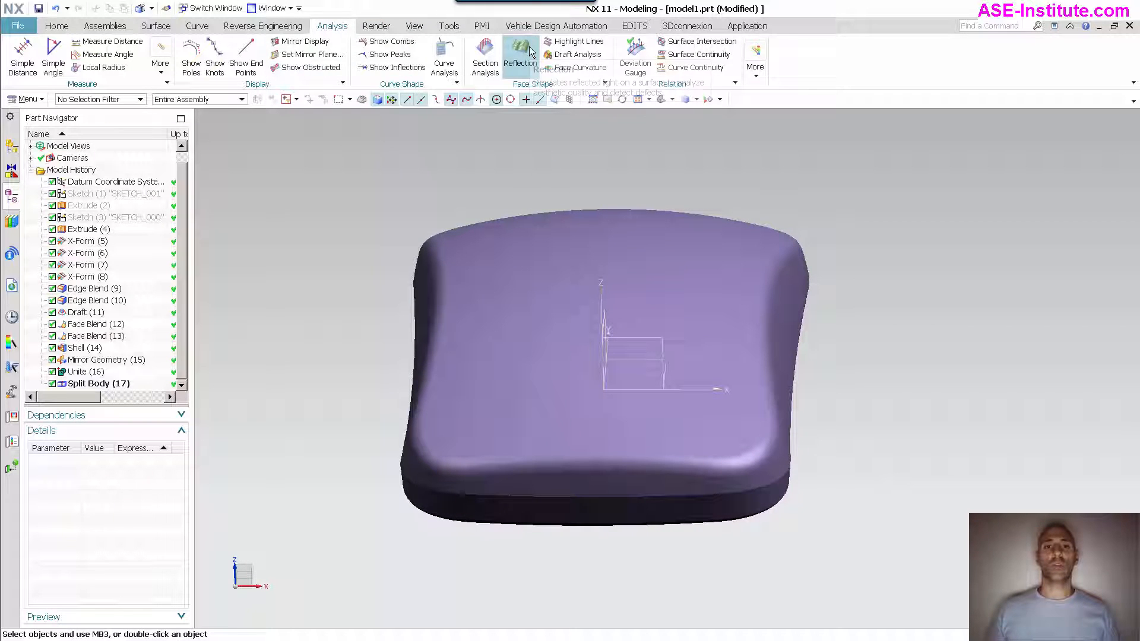
pyautogui.click(520, 54)
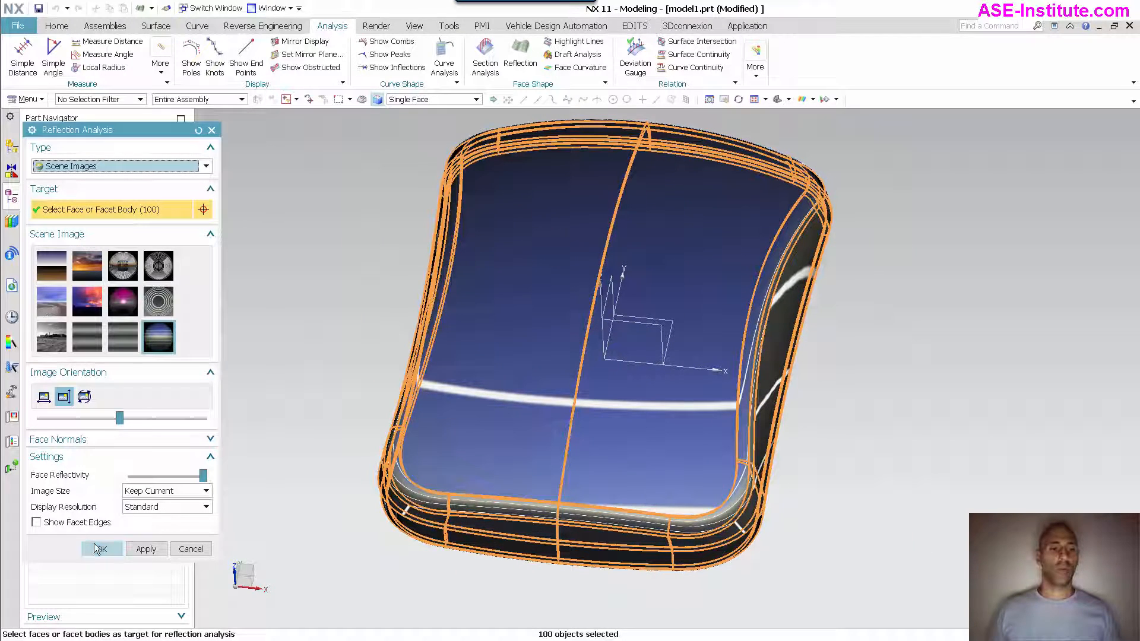
pyautogui.click(100, 549)
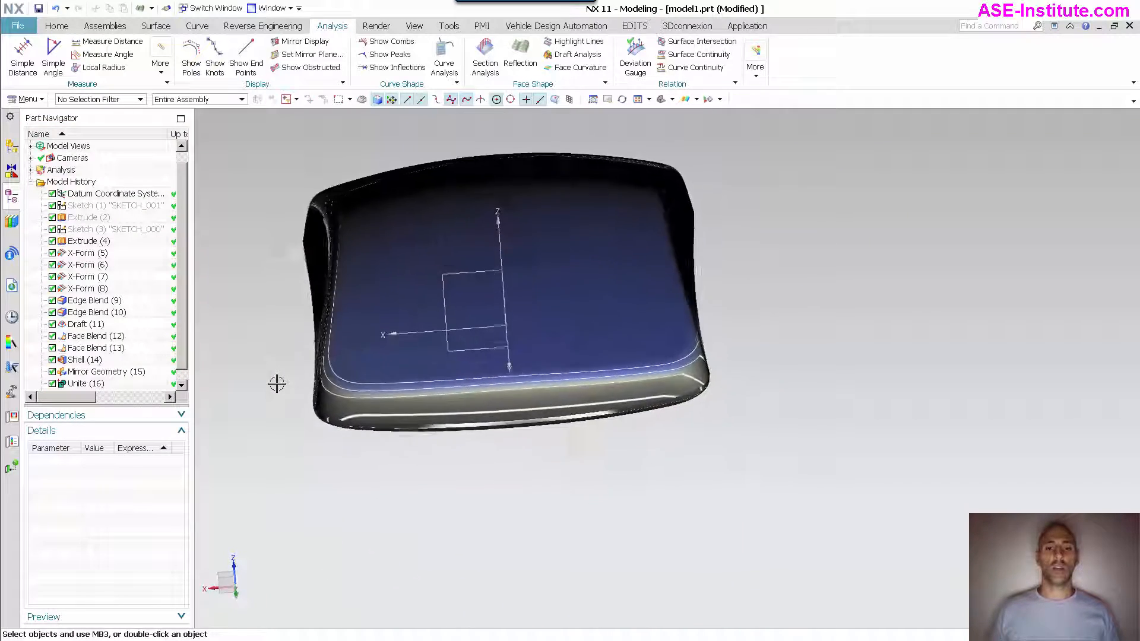
# Re-edit the reflection analysis to Ultra Fine display resolution for smoother highlight lines.
pyautogui.moveTo(510, 291); pyautogui.dragTo(523, 466)
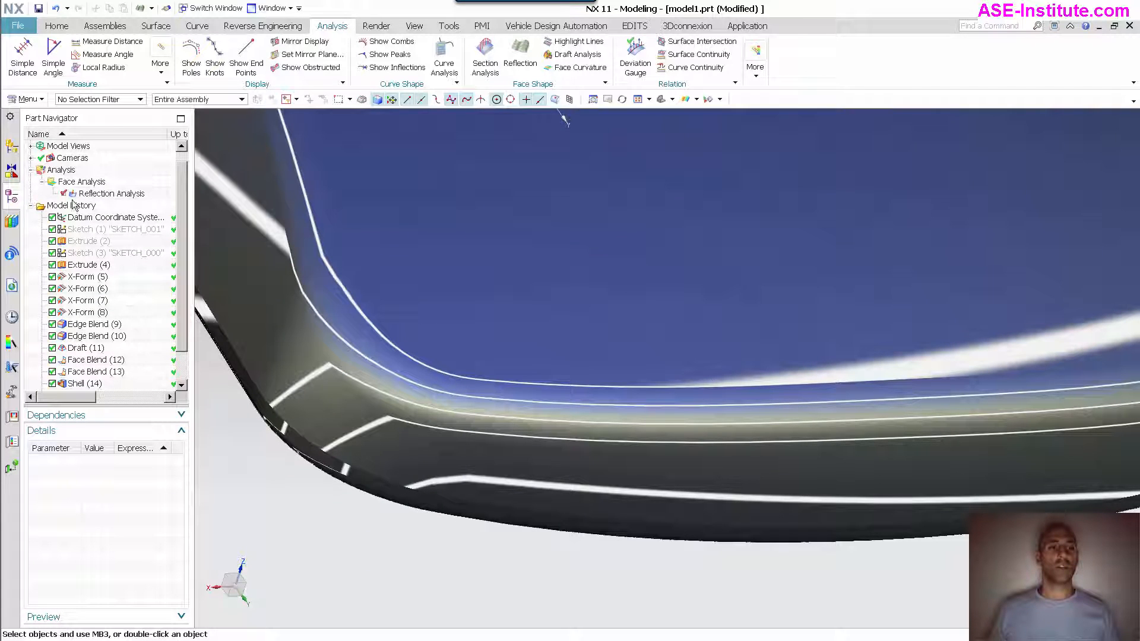
pyautogui.doubleClick(109, 193)
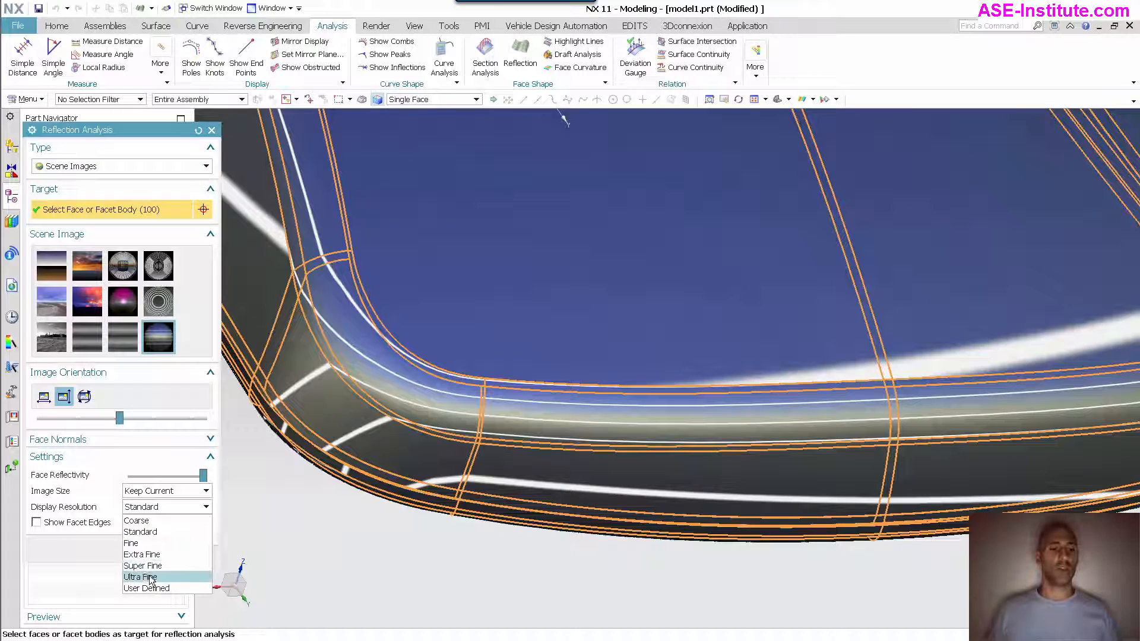
pyautogui.click(141, 577)
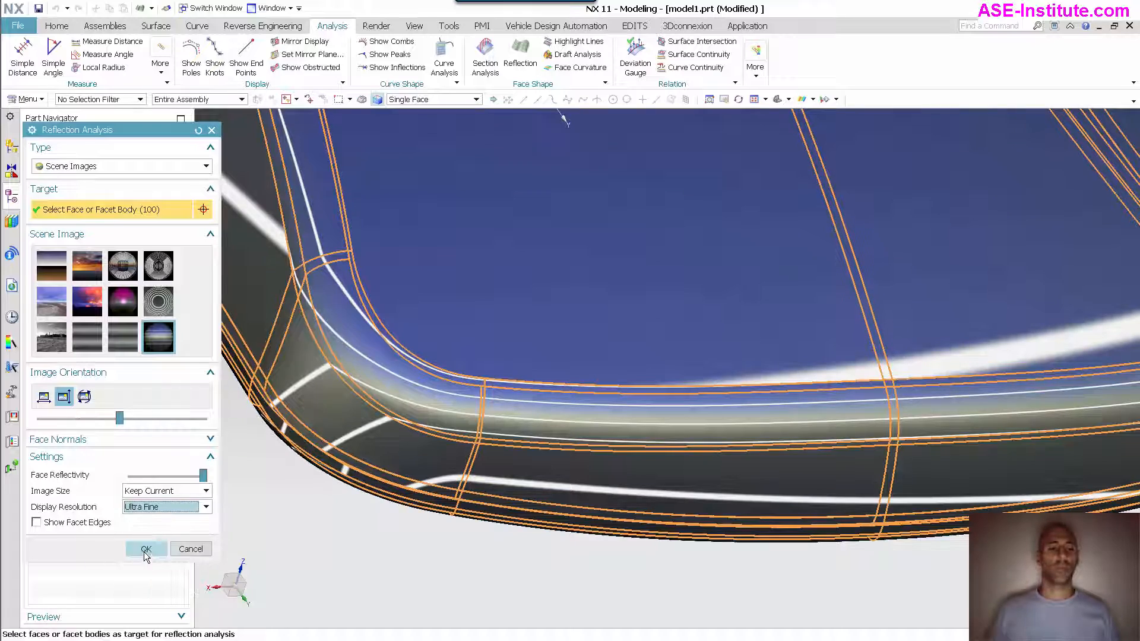
pyautogui.click(145, 549)
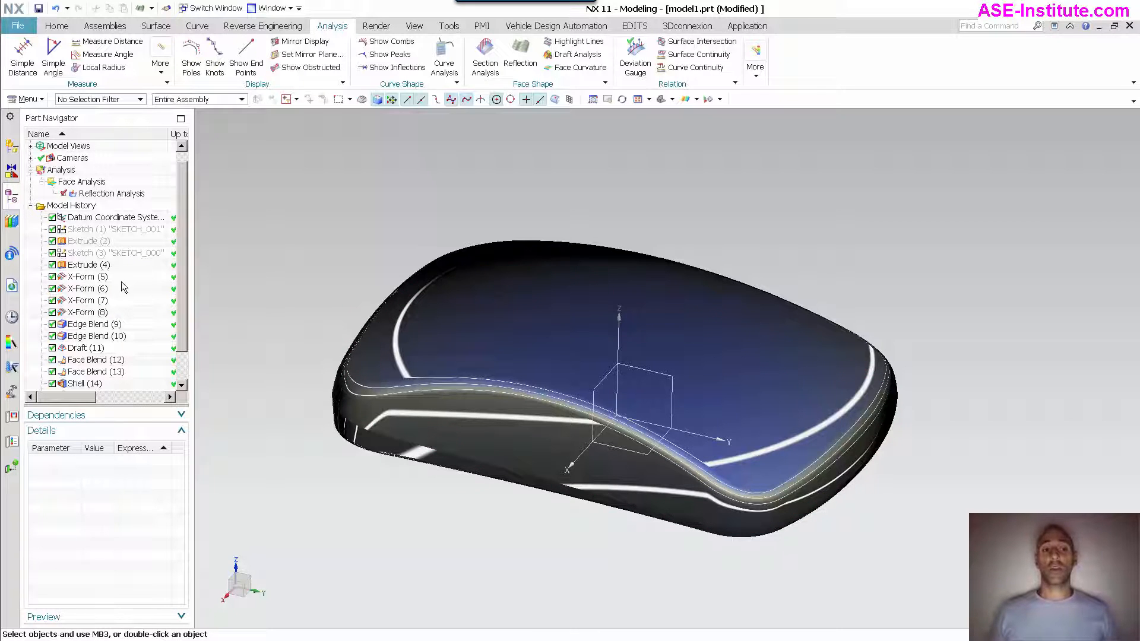
pyautogui.click(87, 264)
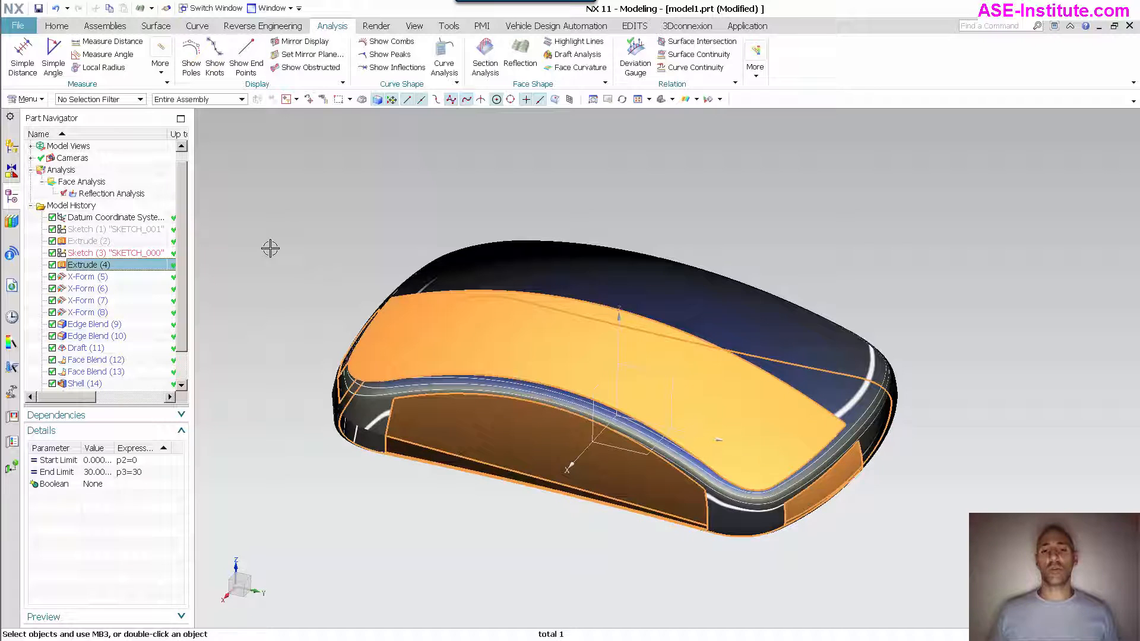